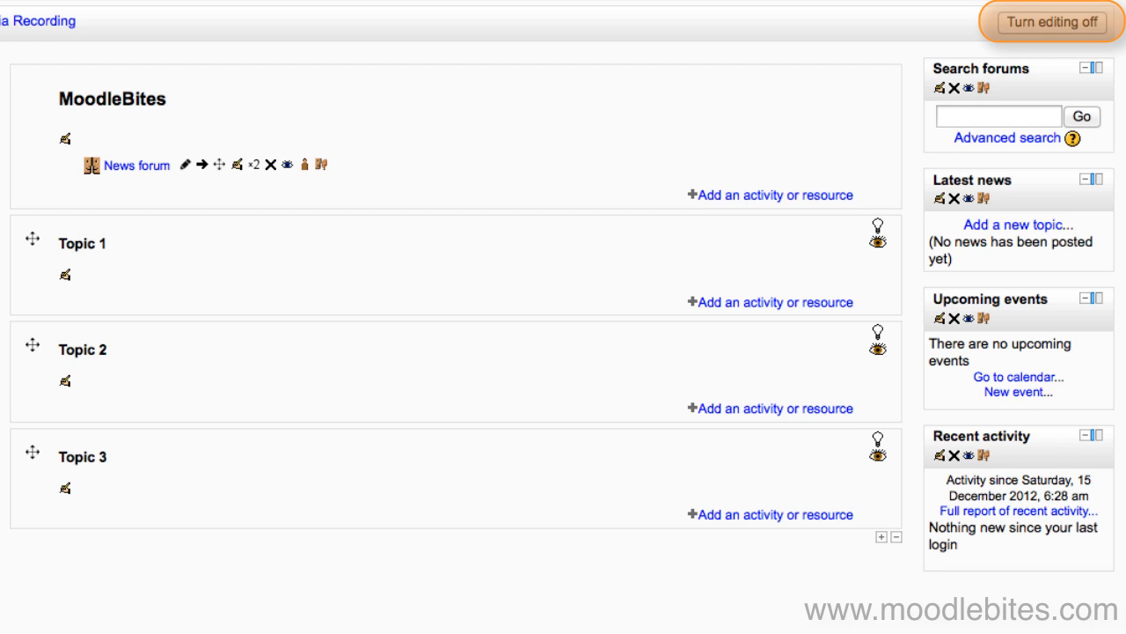
{"action": "mouse_move", "coordinate": [850, 8]}
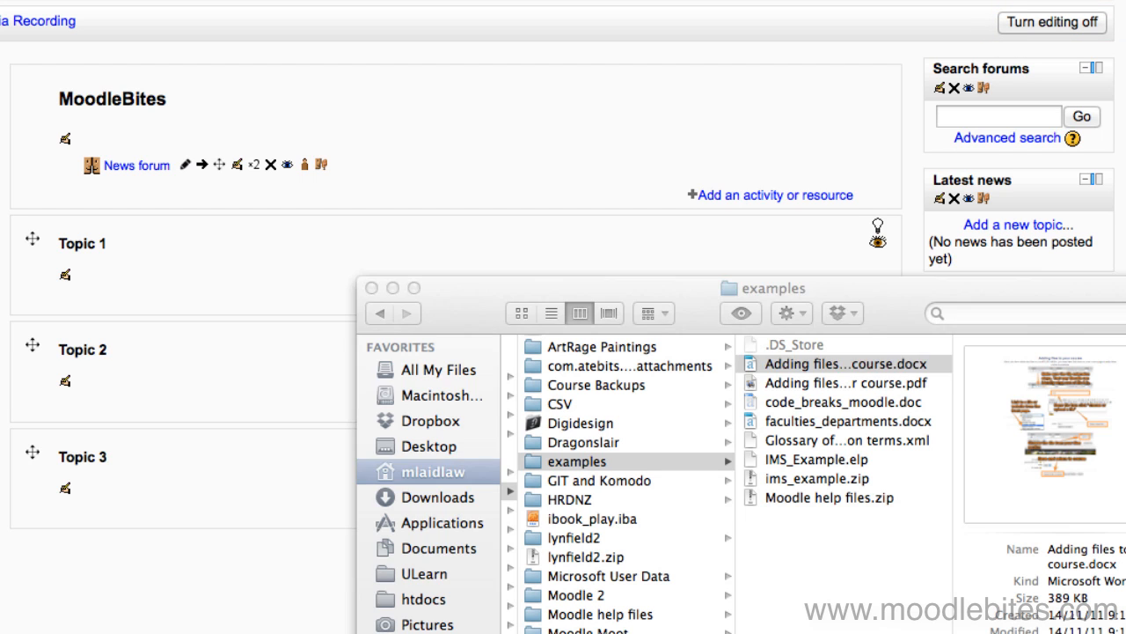
Drag the 'Adding files to your course' .docx and .pdf onto the course's top section
{"action": "left_click", "coordinate": [840, 363]}
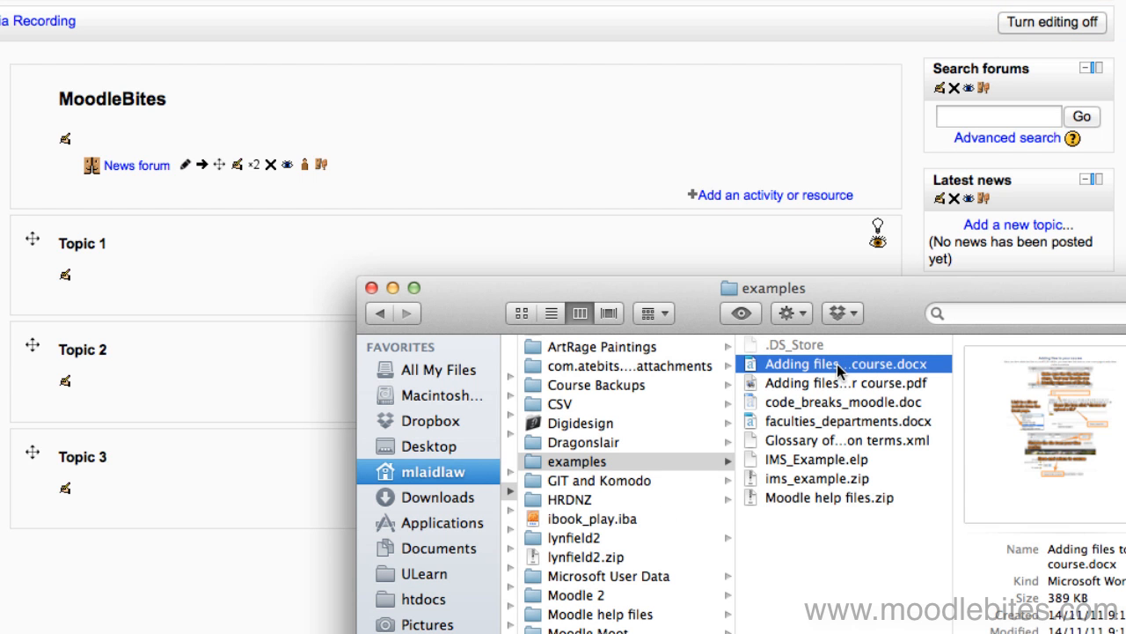
{"action": "left_click_drag", "start_coordinate": [845, 364], "coordinate": [123, 195]}
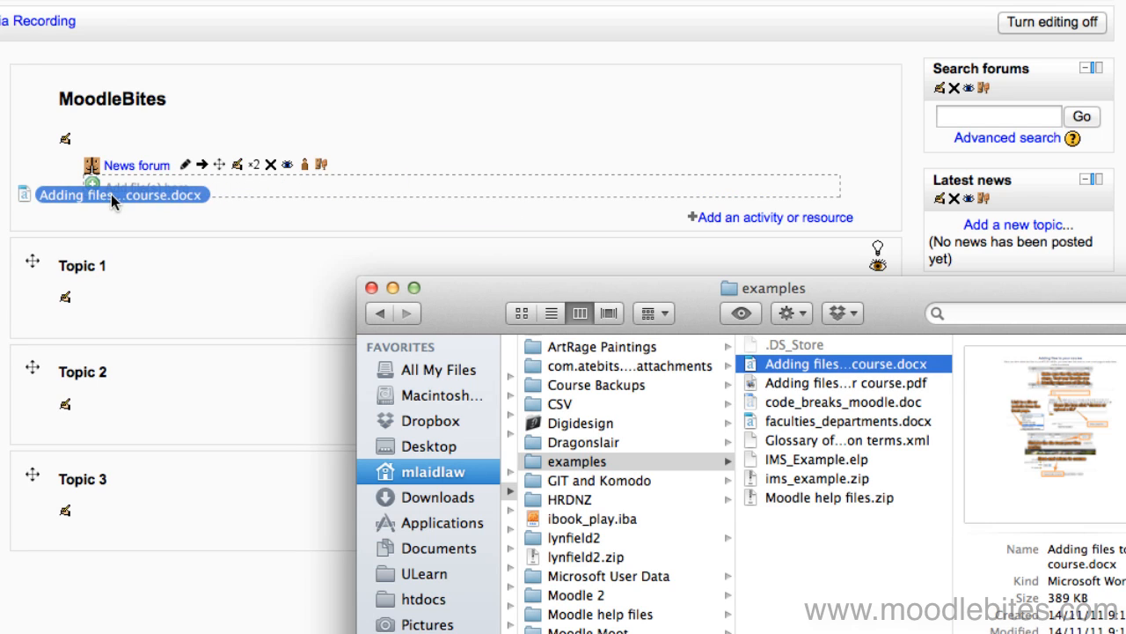
{"action": "left_click", "coordinate": [121, 195]}
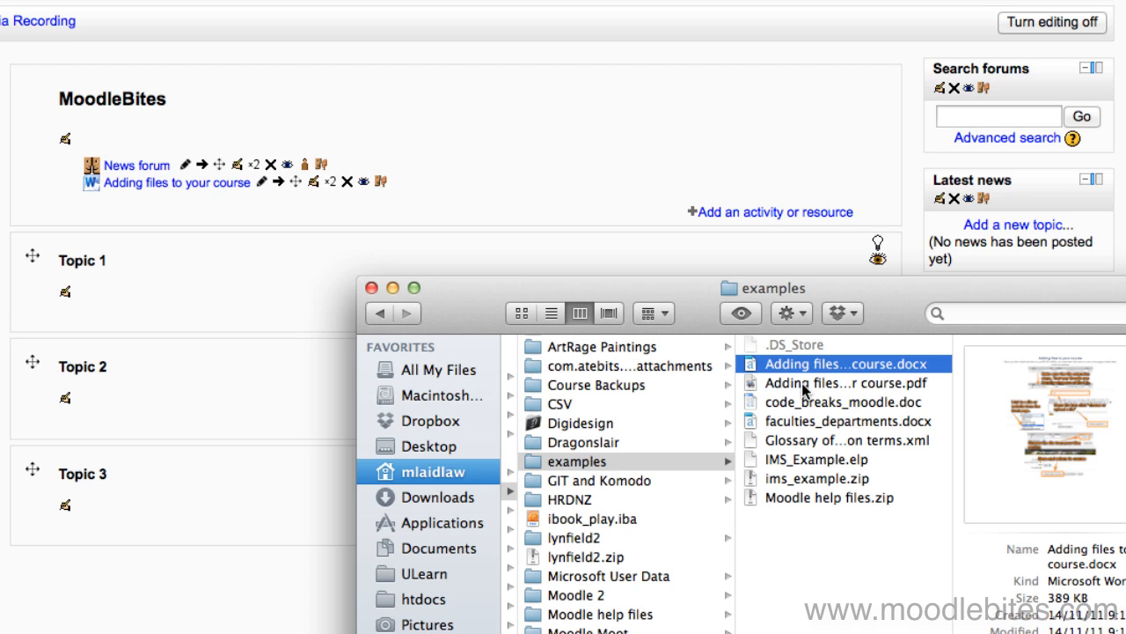
{"action": "left_click", "coordinate": [845, 382]}
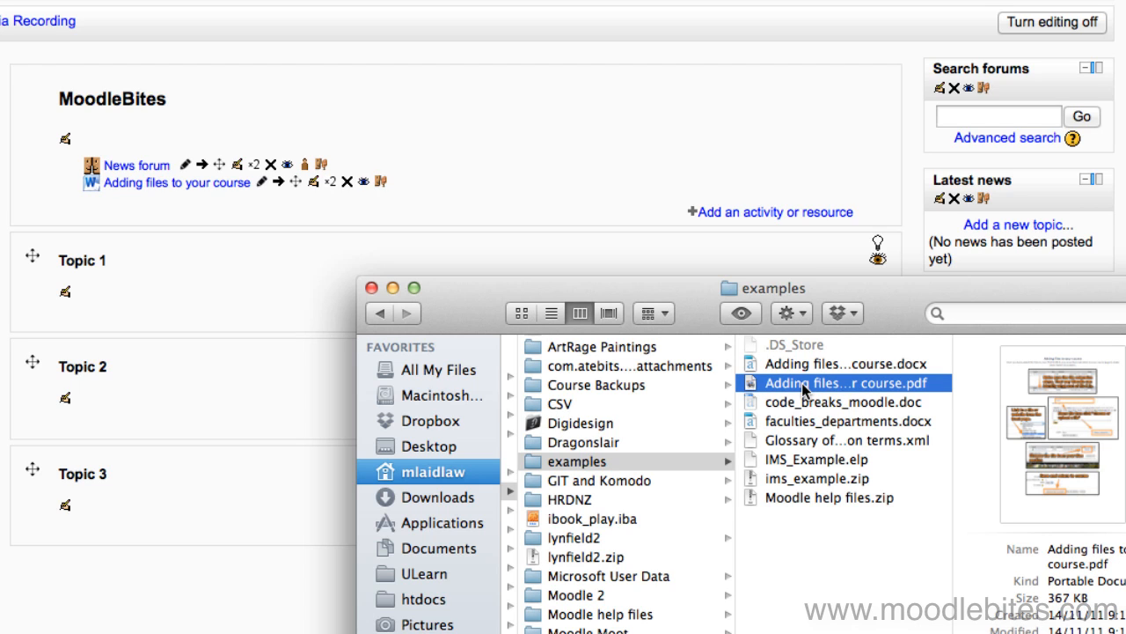
{"action": "left_click_drag", "start_coordinate": [842, 381], "coordinate": [140, 202]}
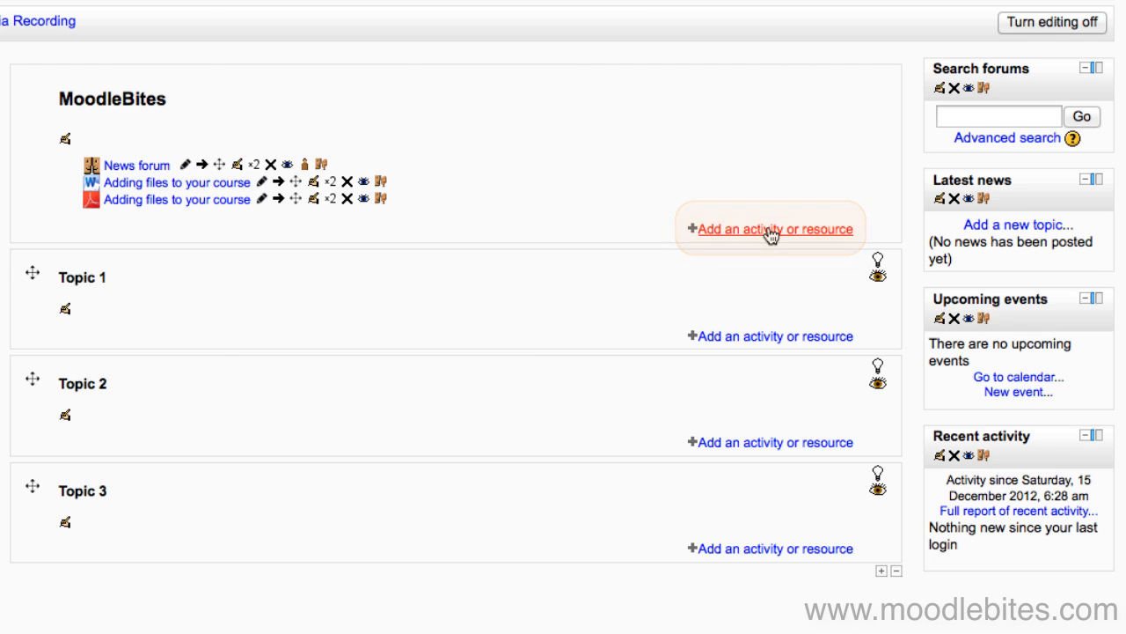
Choose a File resource from the top section's activity chooser
{"action": "left_click", "coordinate": [775, 229]}
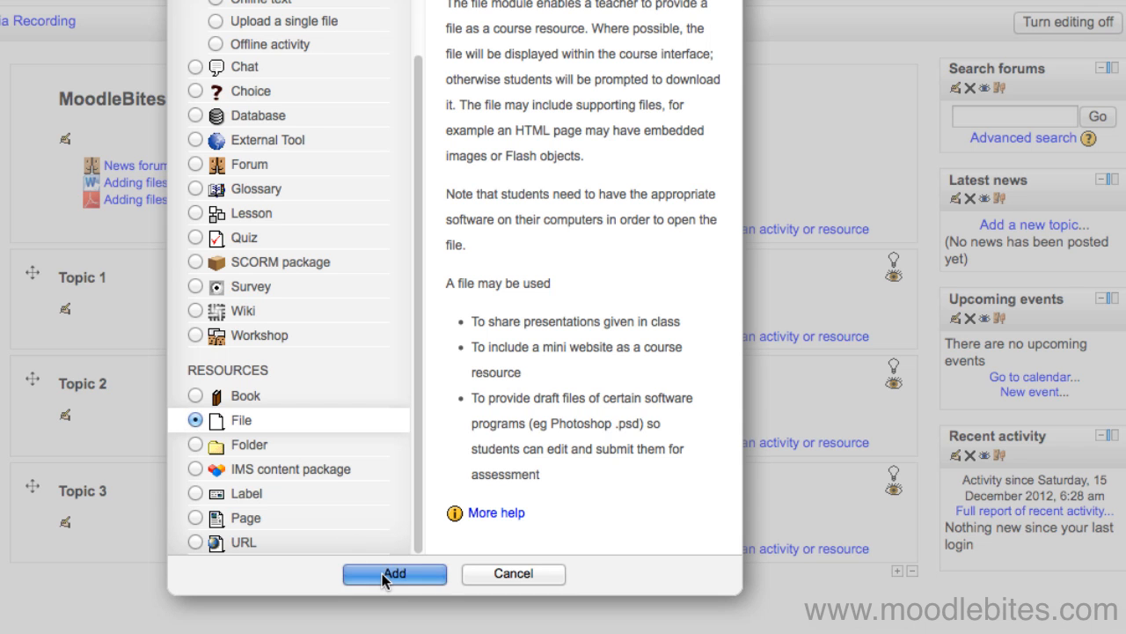
{"action": "left_click", "coordinate": [395, 574]}
{"action": "type", "text": "This is a test file."}
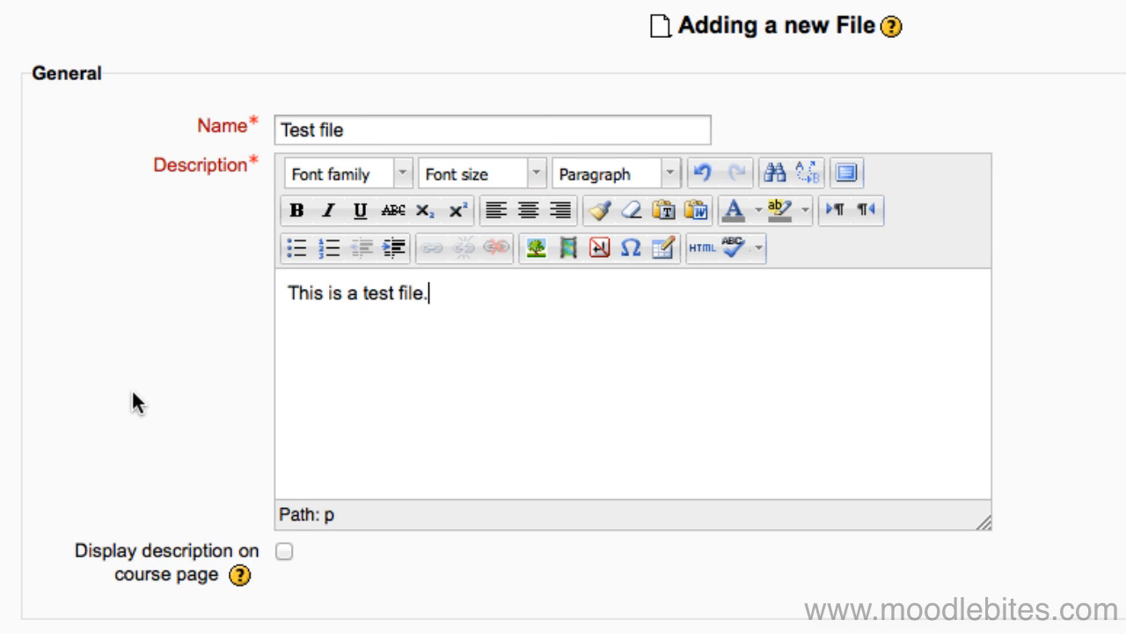
Scroll to the Test file form's Content section and open the File picker
{"action": "scroll", "scroll_direction": "down", "scroll_amount": 3}
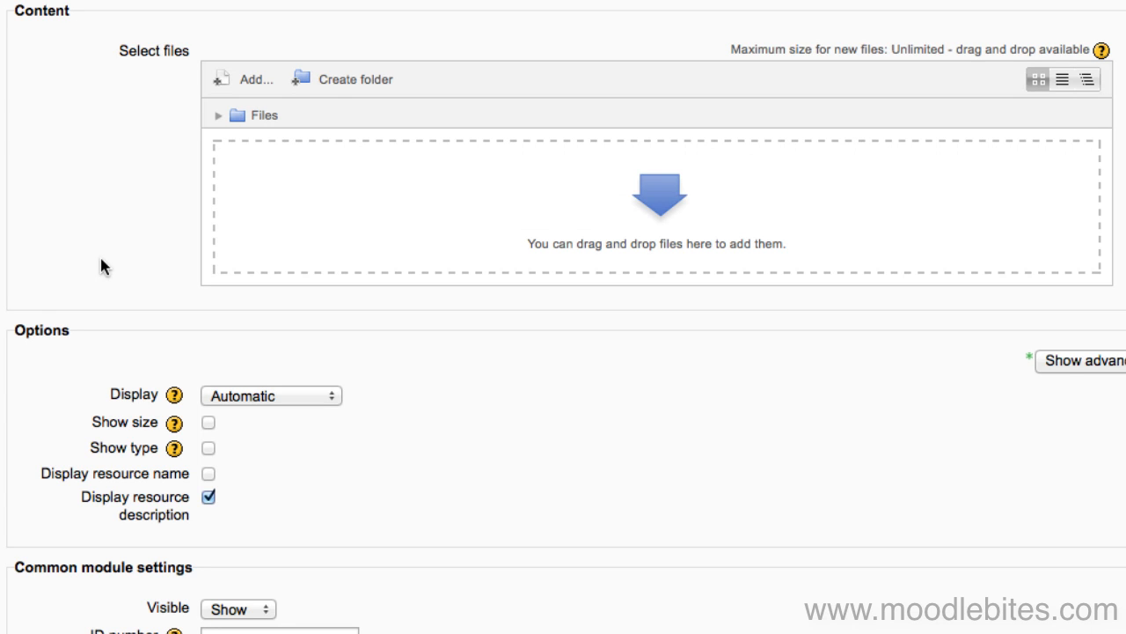
{"action": "left_click", "coordinate": [256, 79]}
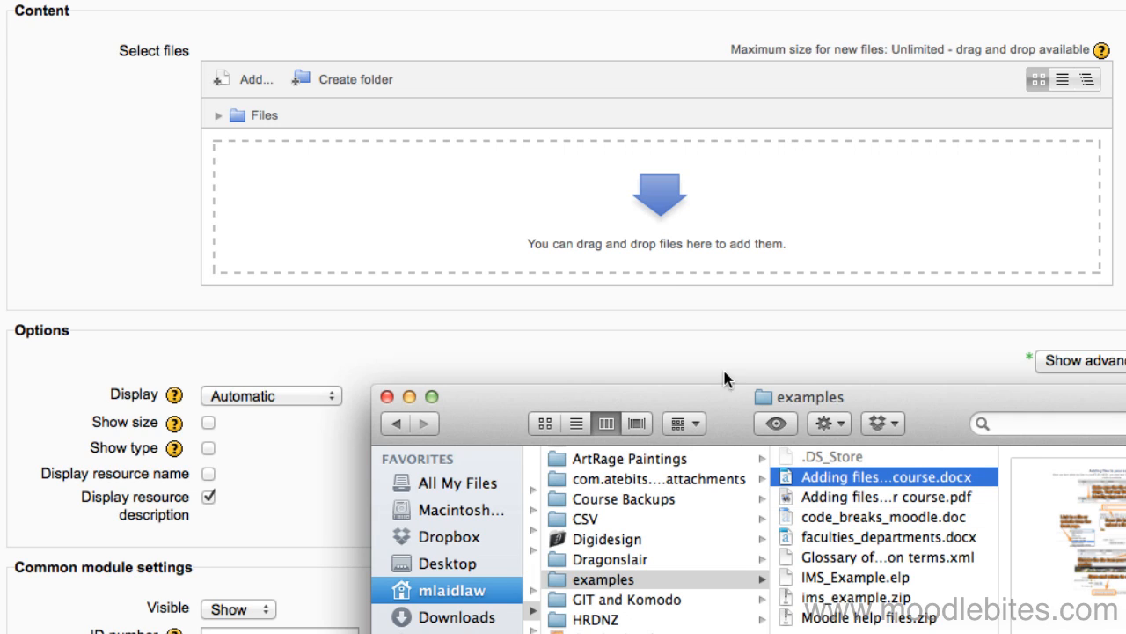
{"action": "mouse_move", "coordinate": [656, 211]}
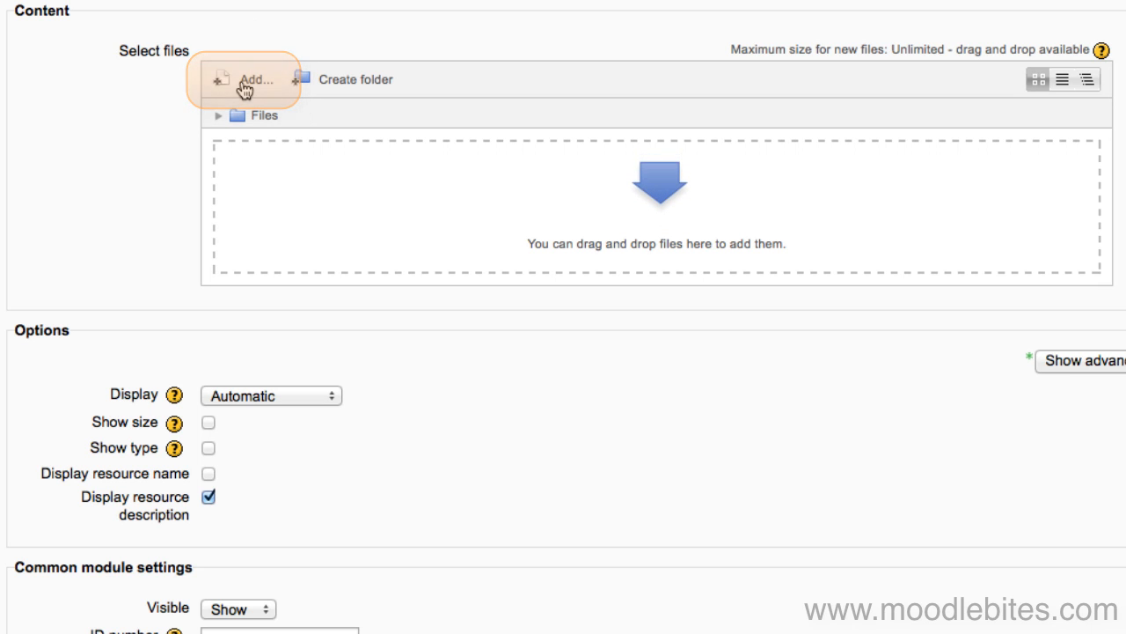
{"action": "left_click", "coordinate": [254, 80]}
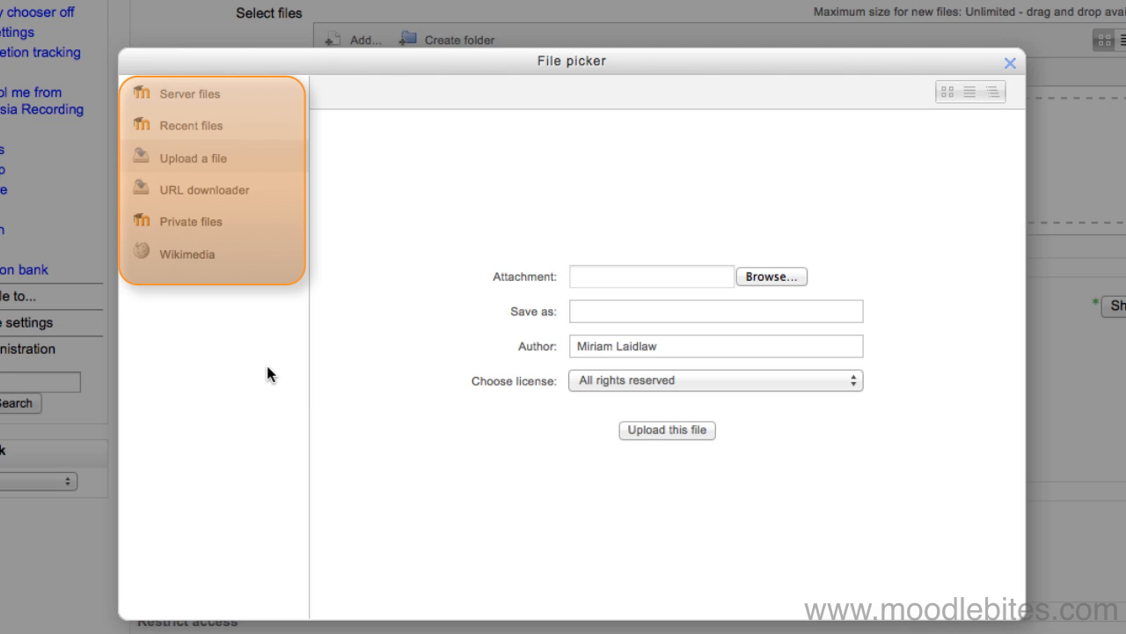
Attach the 'Adding files to your course' .docx from the examples folder via 'Upload a file'
{"action": "left_click", "coordinate": [191, 158]}
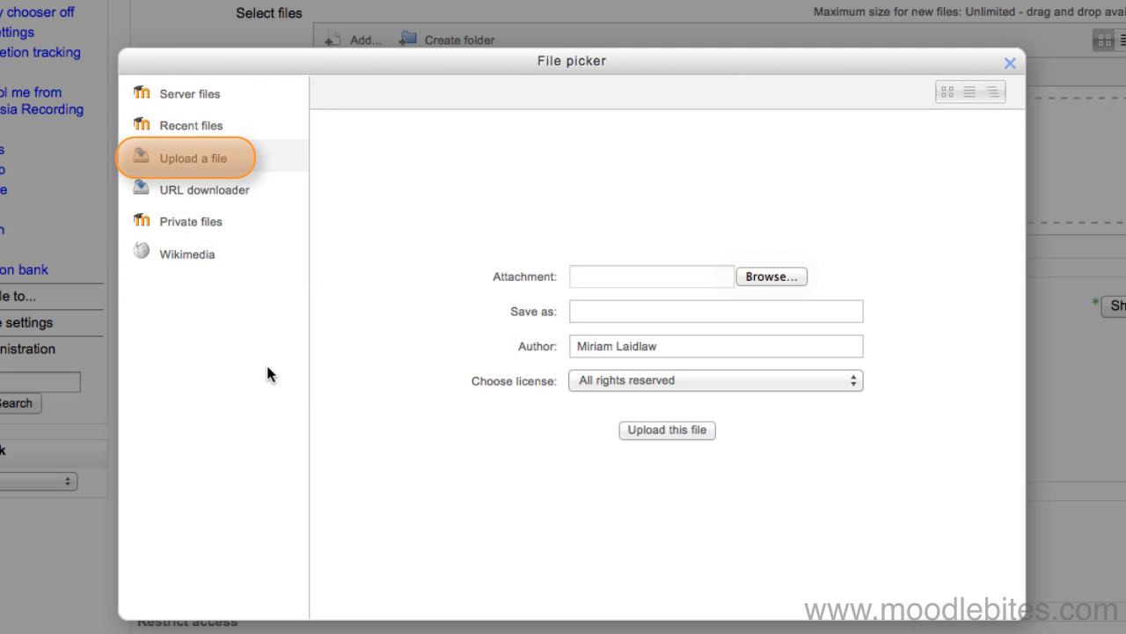
{"action": "left_click", "coordinate": [771, 276]}
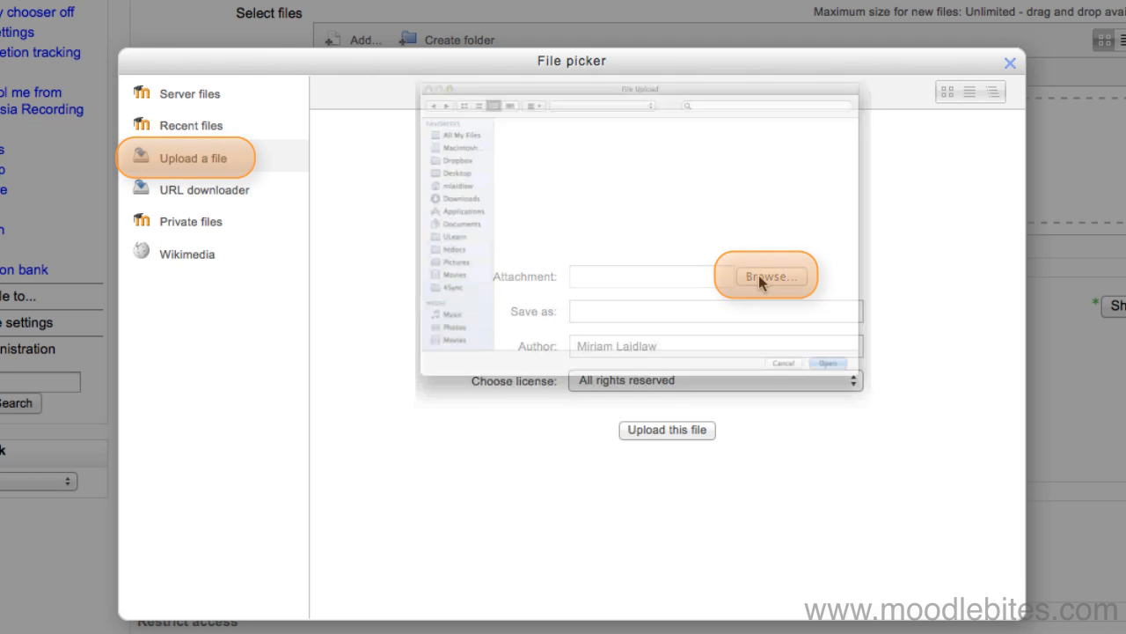
{"action": "left_click", "coordinate": [767, 275]}
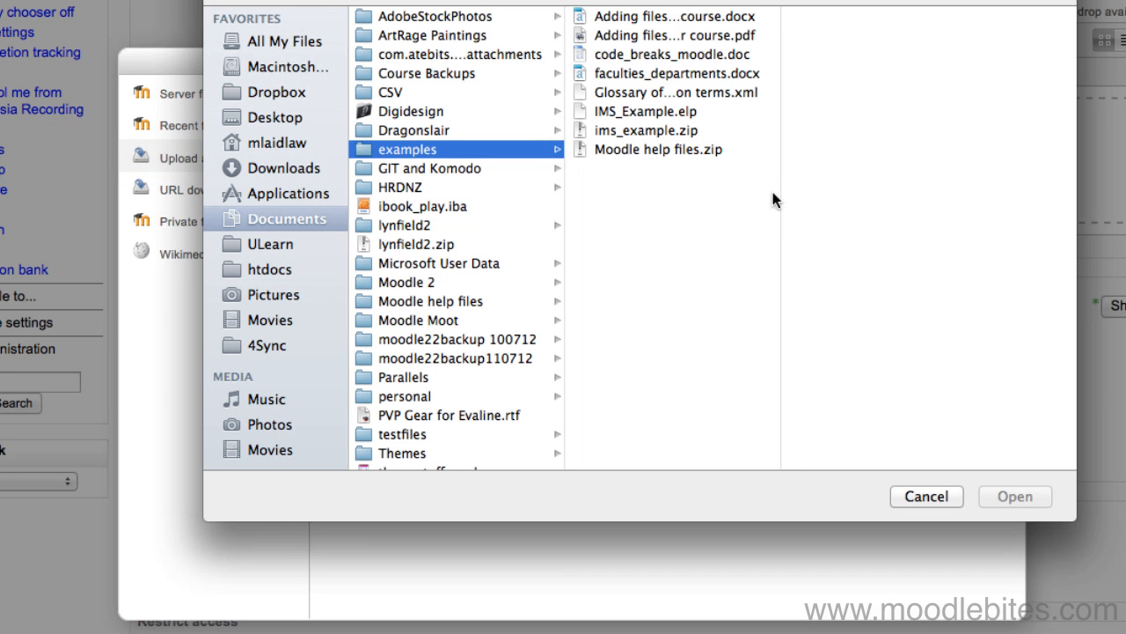
{"action": "left_click", "coordinate": [673, 16]}
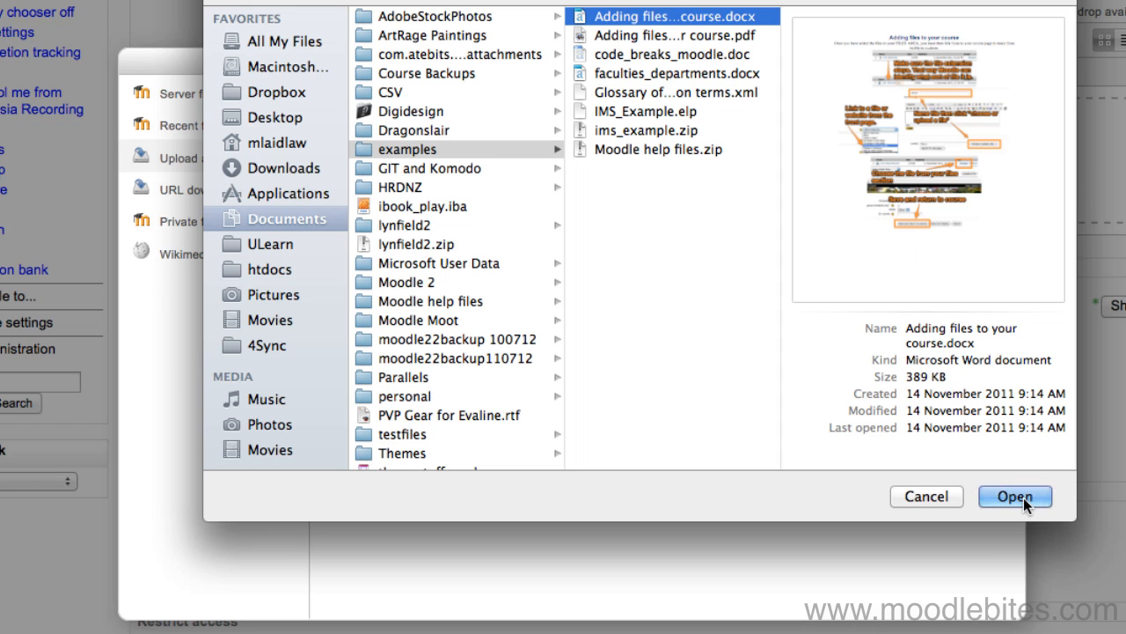
{"action": "left_click", "coordinate": [1015, 496]}
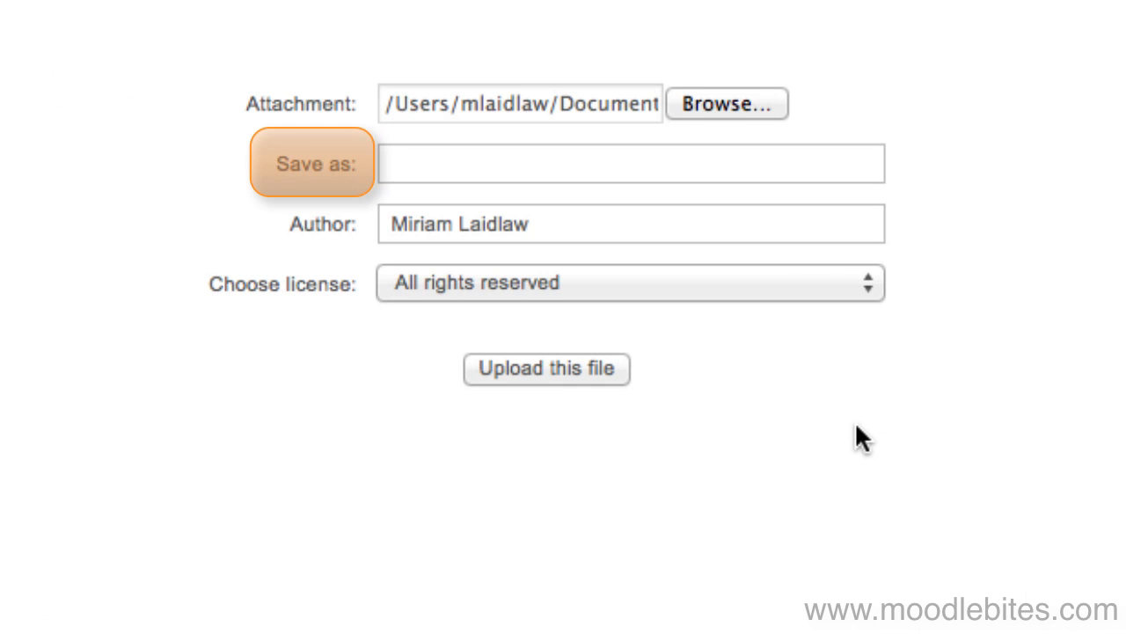
{"action": "mouse_move", "coordinate": [312, 224]}
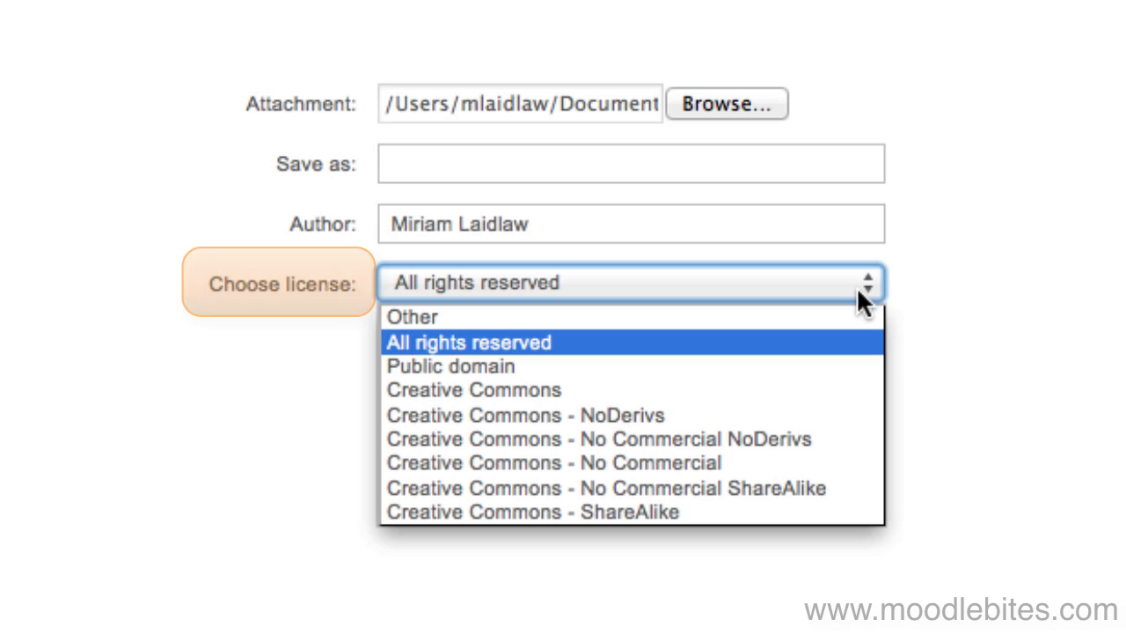
{"action": "mouse_move", "coordinate": [971, 302]}
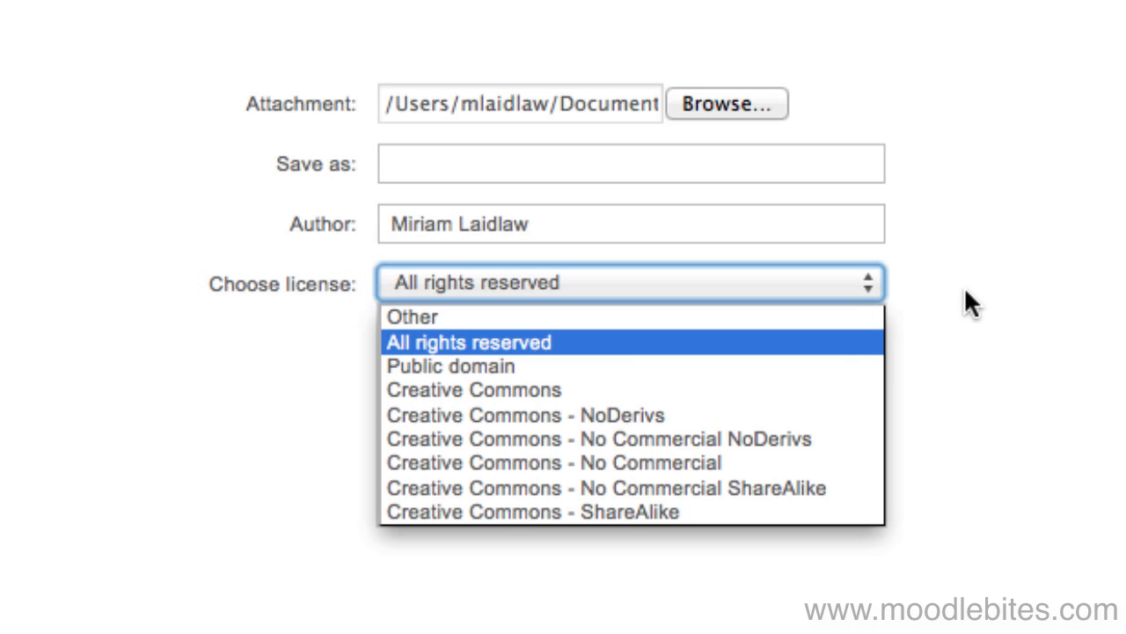
Upload the Word document with the license left as 'All rights reserved'
{"action": "left_click", "coordinate": [471, 341]}
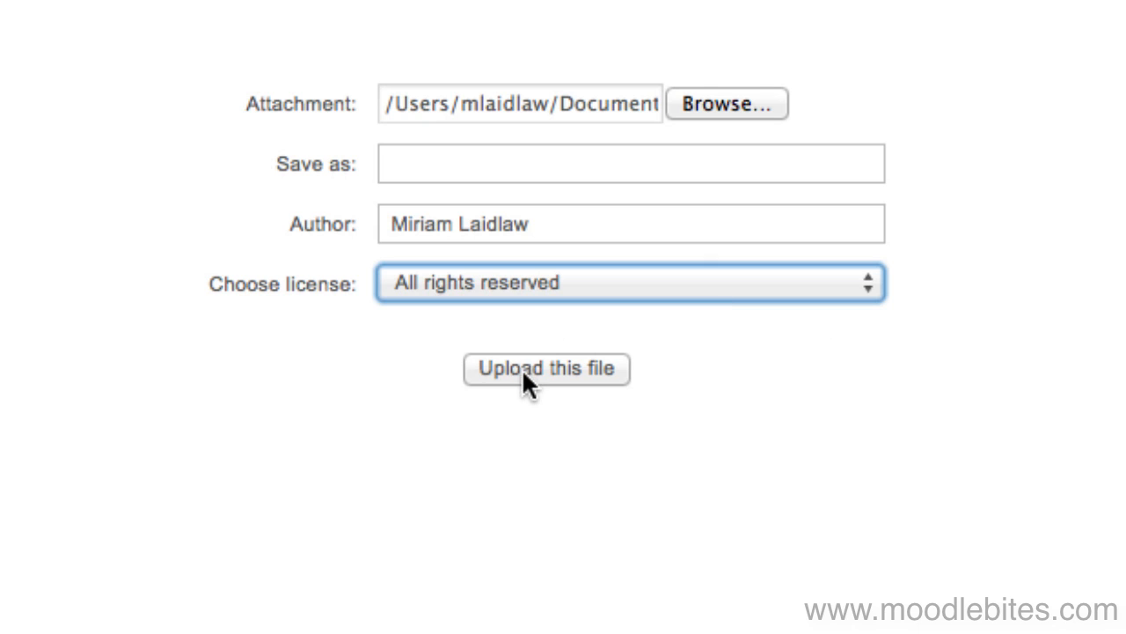
{"action": "left_click", "coordinate": [546, 368]}
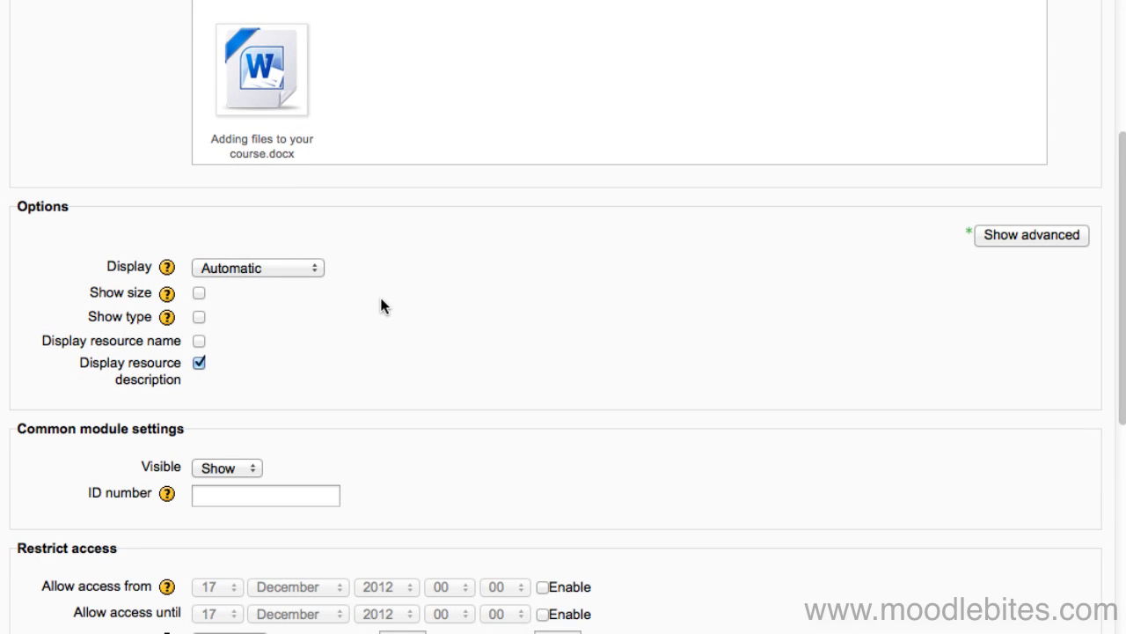
{"action": "left_click", "coordinate": [258, 267]}
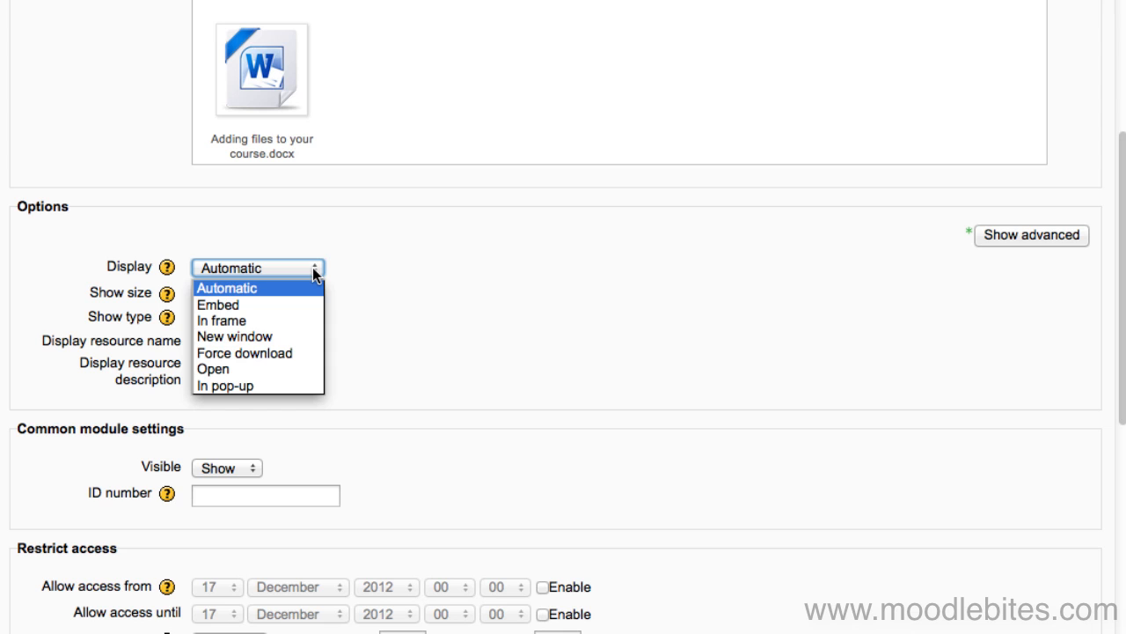
{"action": "left_click", "coordinate": [227, 288]}
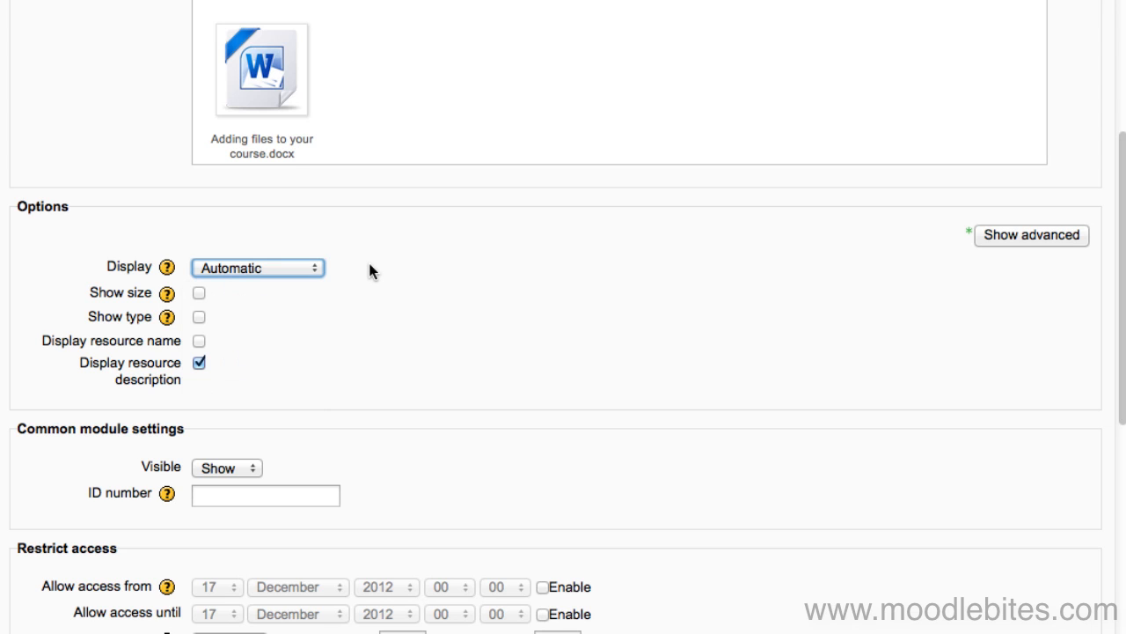
{"action": "mouse_move", "coordinate": [166, 267]}
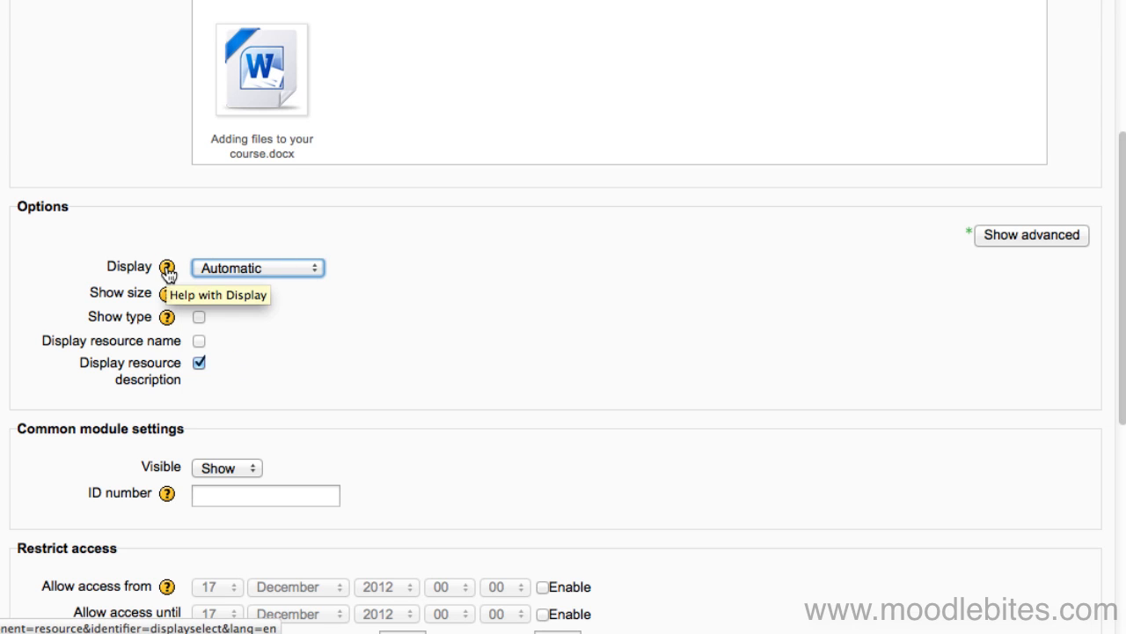
{"action": "left_click", "coordinate": [169, 268]}
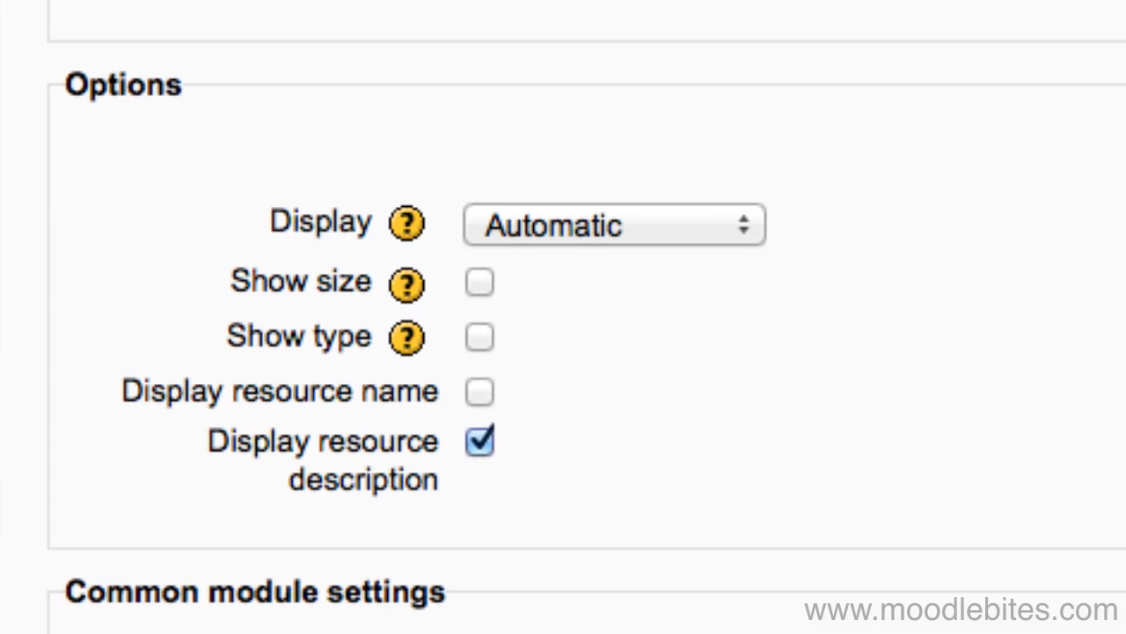
{"action": "mouse_move", "coordinate": [1034, 229]}
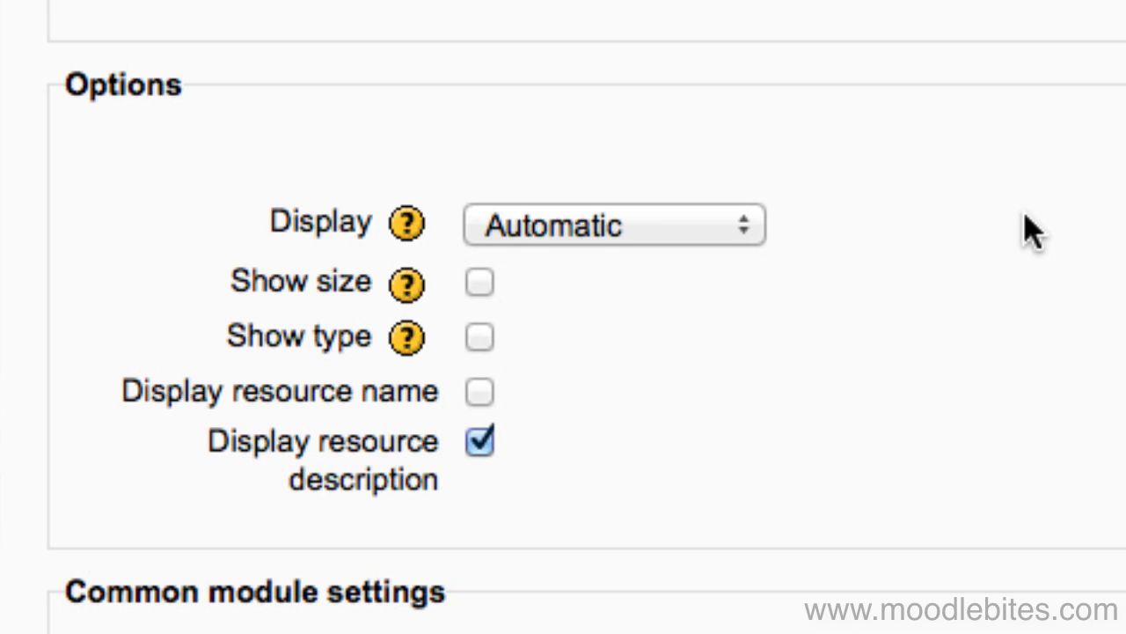
{"action": "mouse_move", "coordinate": [806, 238]}
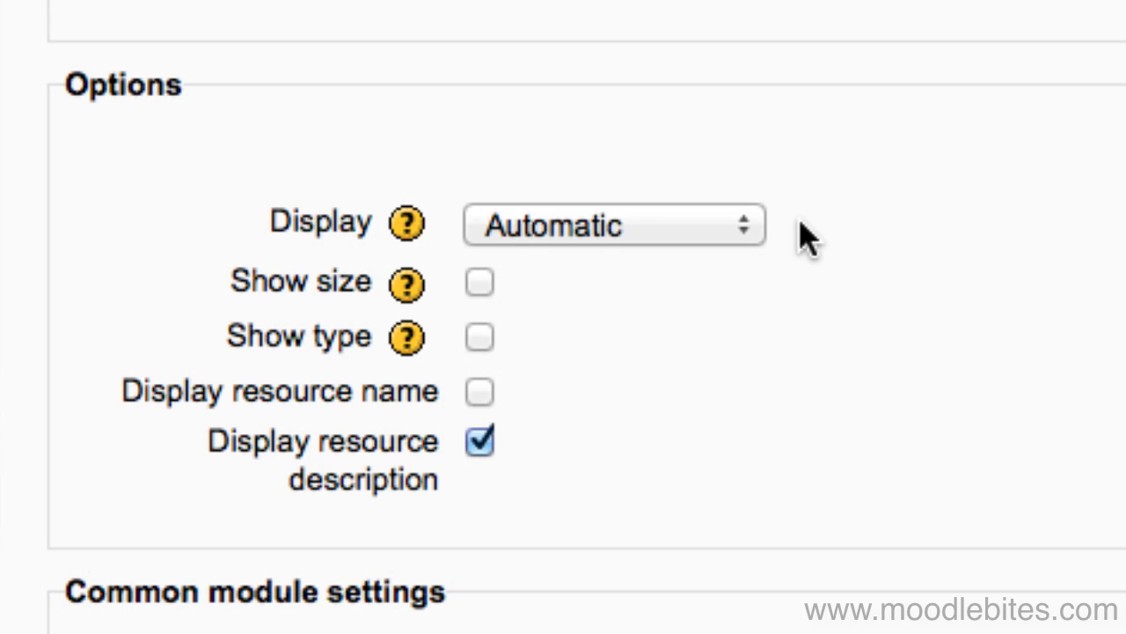
{"action": "mouse_move", "coordinate": [537, 286]}
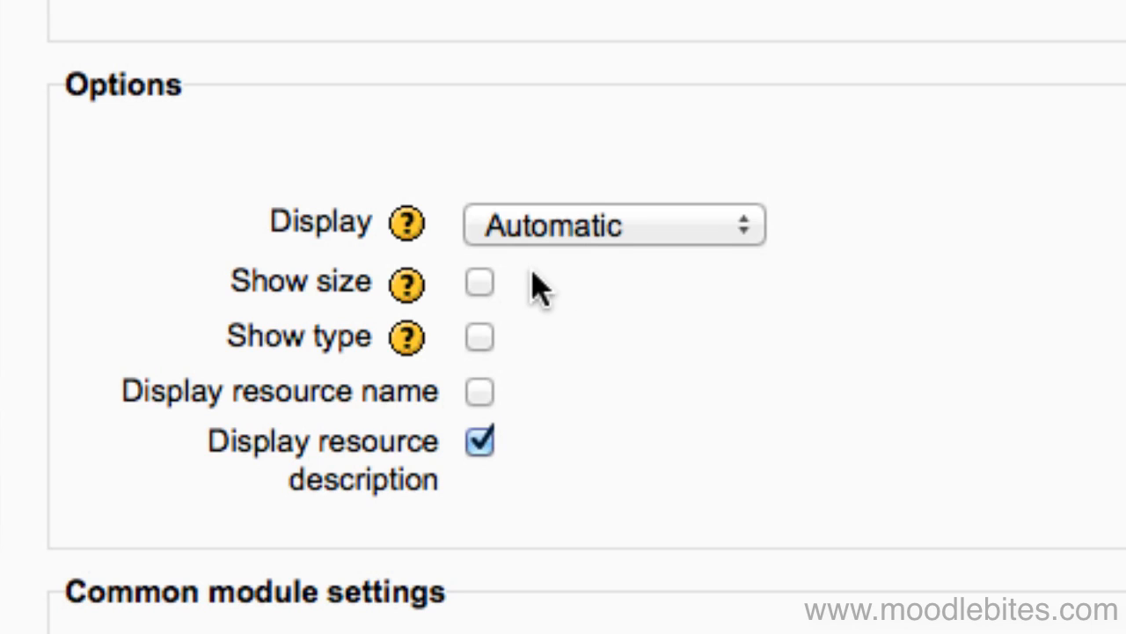
{"action": "left_click", "coordinate": [613, 225]}
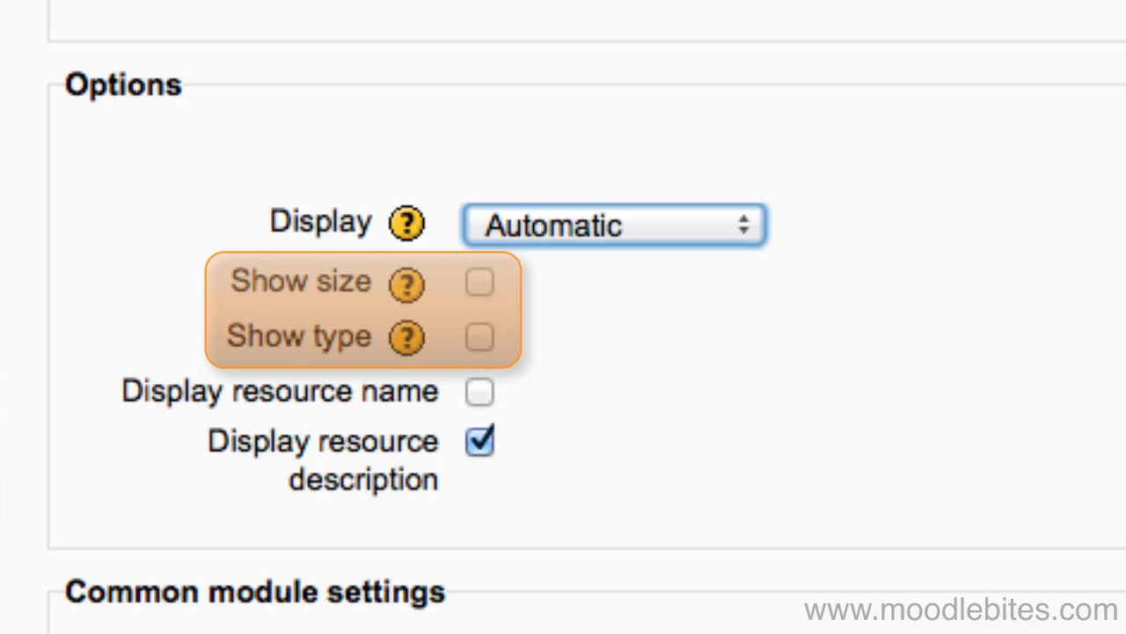
{"action": "scroll", "scroll_direction": "down", "scroll_amount": 3}
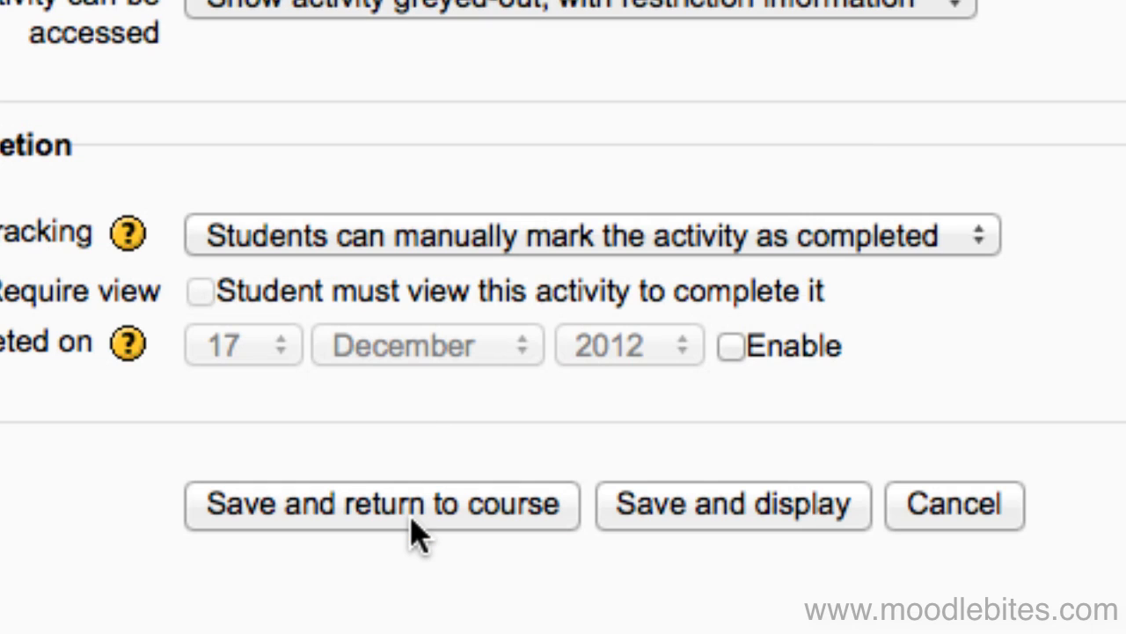
Save the Test file resource to the course and reopen the activity chooser
{"action": "left_click", "coordinate": [382, 504]}
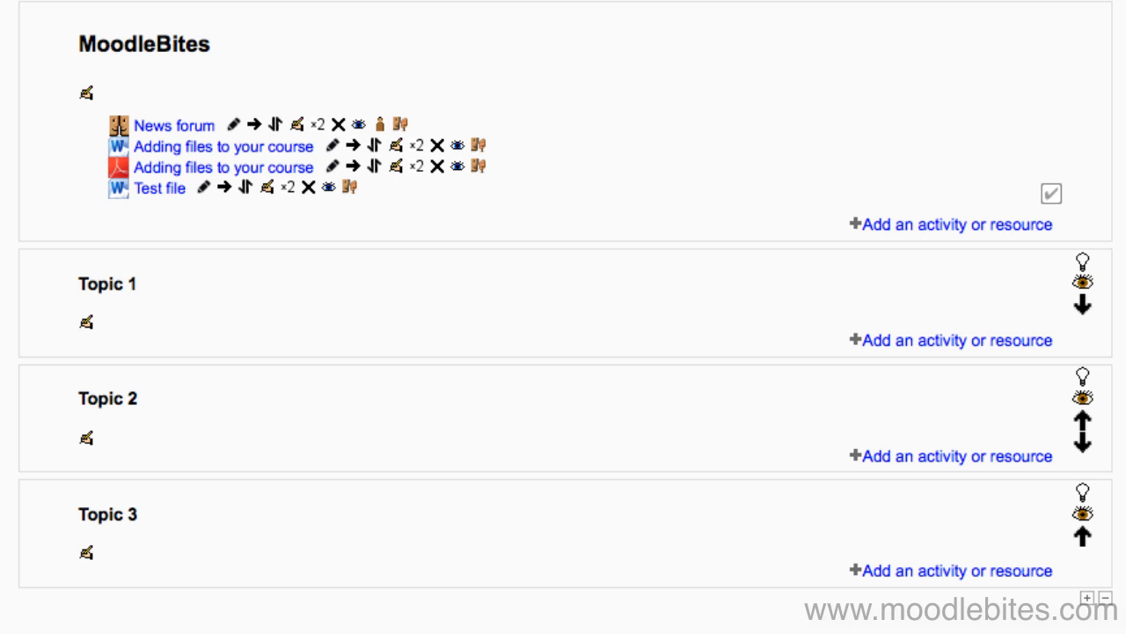
{"action": "mouse_move", "coordinate": [928, 242]}
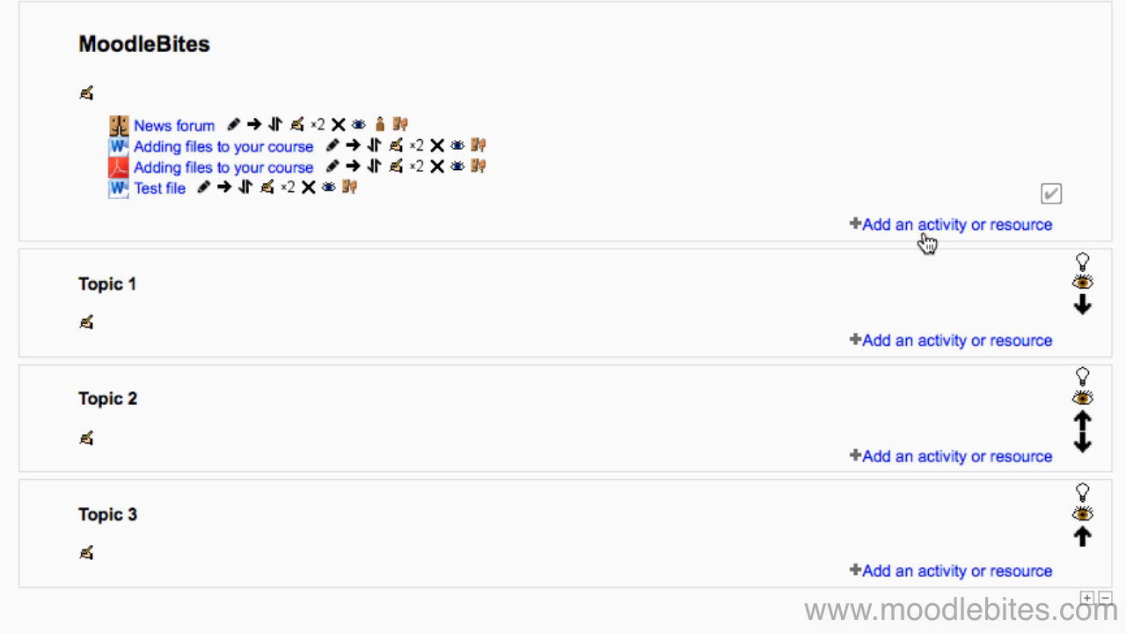
{"action": "left_click", "coordinate": [958, 224]}
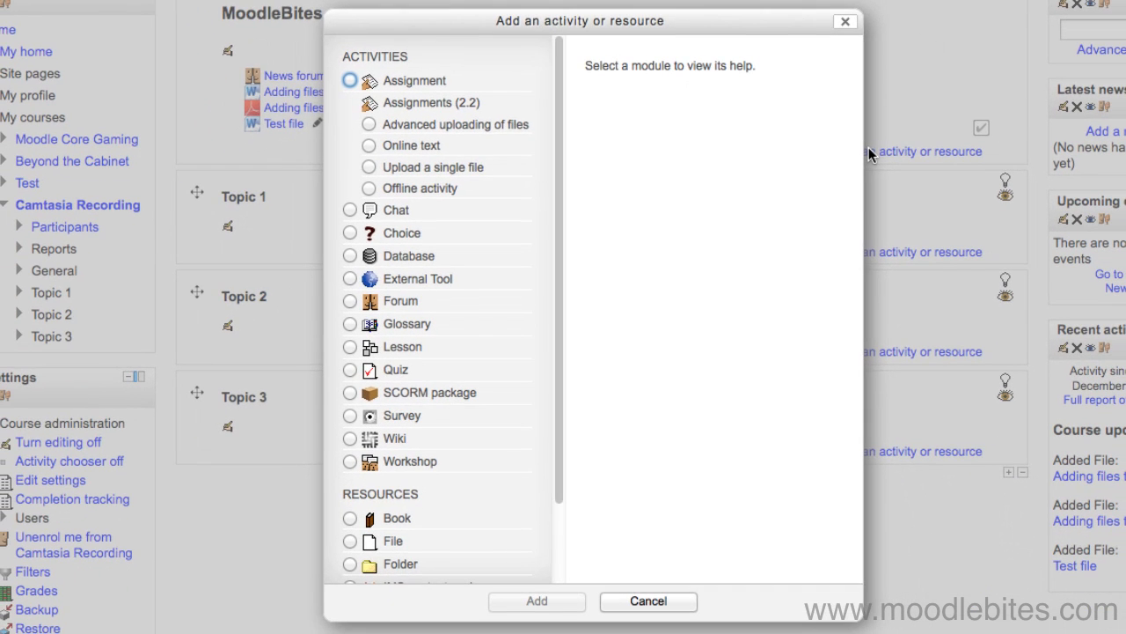
Select Folder under Resources in the activity chooser and add it
{"action": "scroll", "scroll_direction": "down", "scroll_amount": 3}
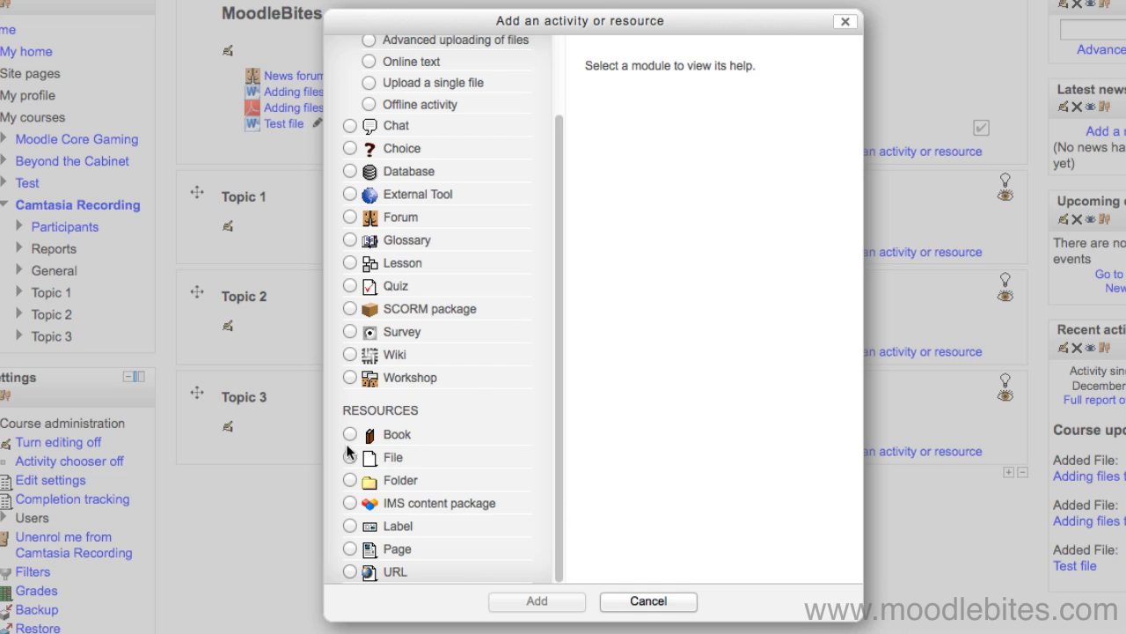
{"action": "left_click", "coordinate": [350, 480]}
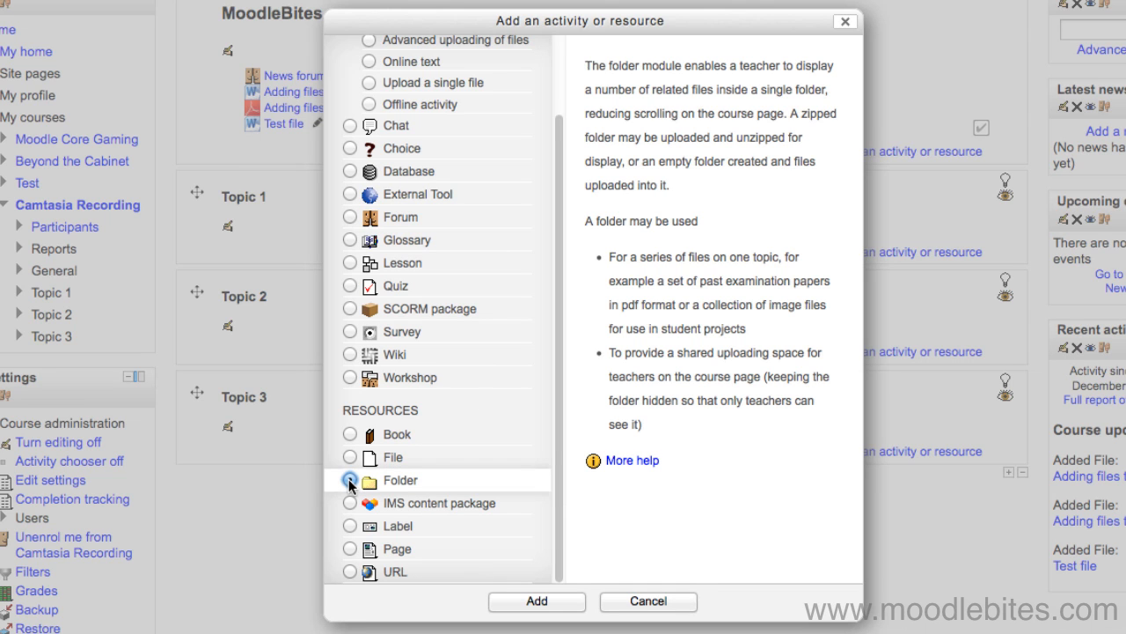
{"action": "left_click", "coordinate": [350, 480]}
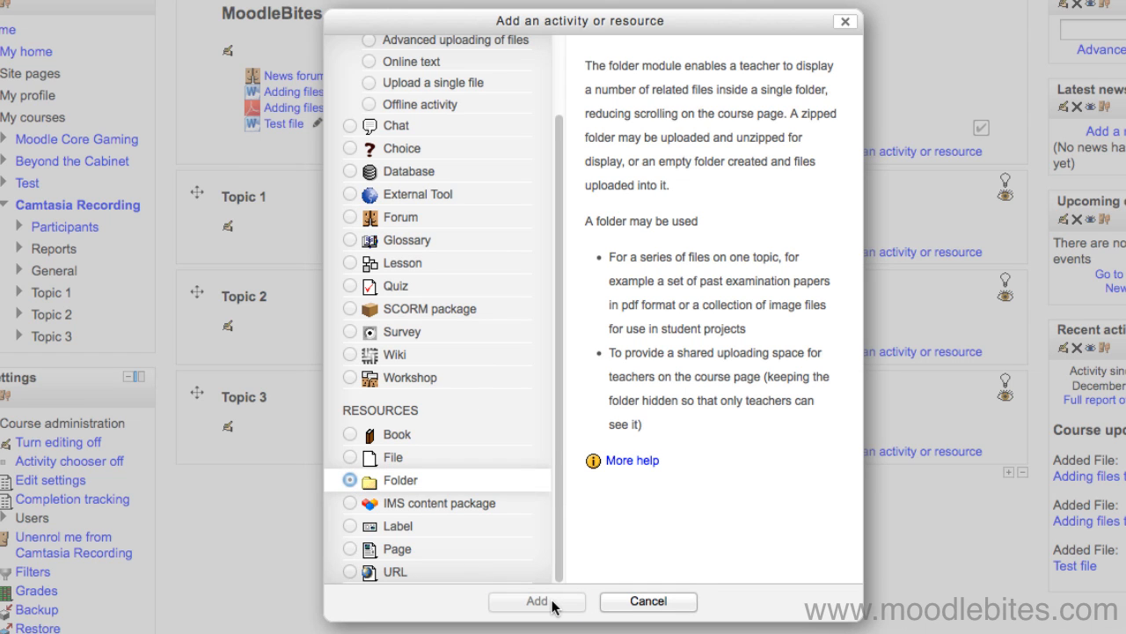
{"action": "left_click", "coordinate": [536, 601]}
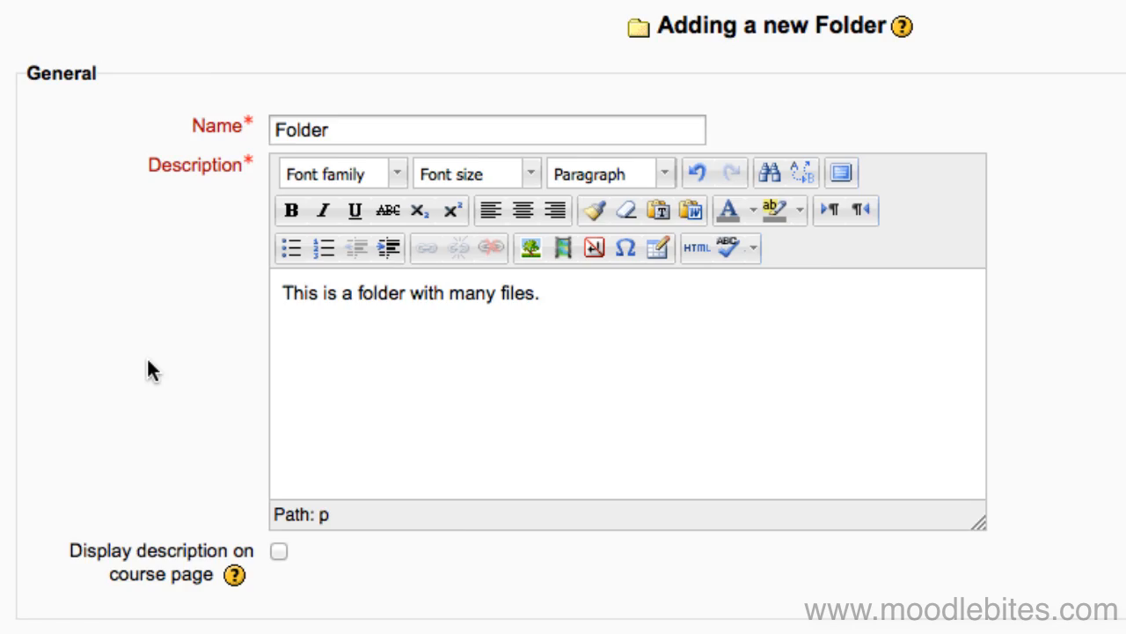
Scroll to the Folder's Content area and add Moodle help files.zip to it
{"action": "scroll", "scroll_direction": "down", "scroll_amount": 3}
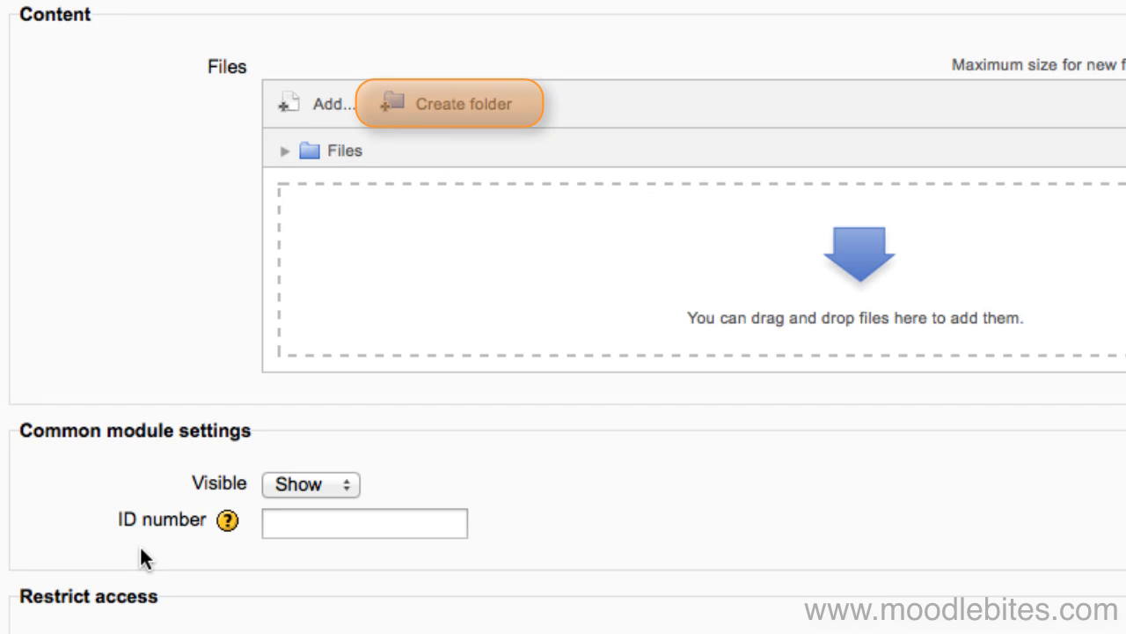
{"action": "mouse_move", "coordinate": [112, 277]}
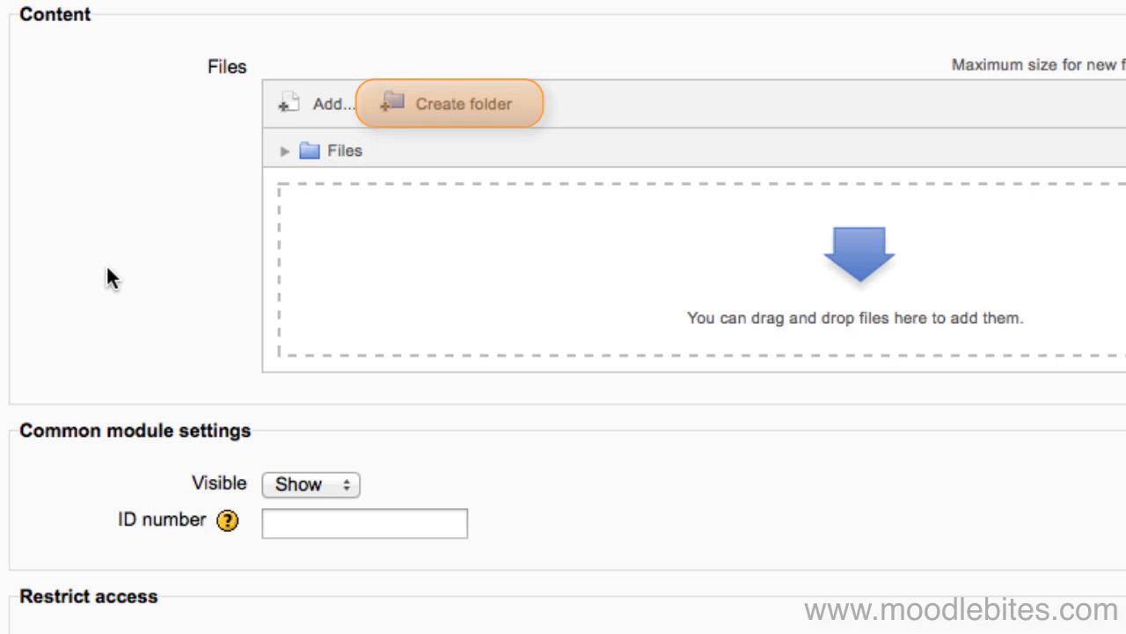
{"action": "mouse_move", "coordinate": [456, 109]}
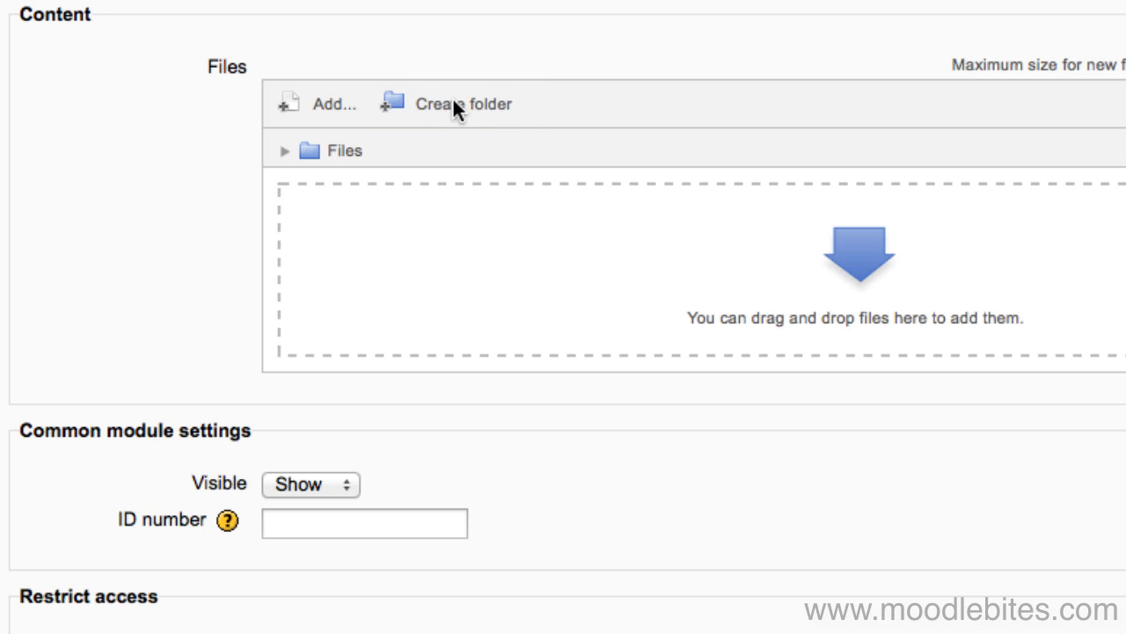
{"action": "left_click", "coordinate": [463, 104]}
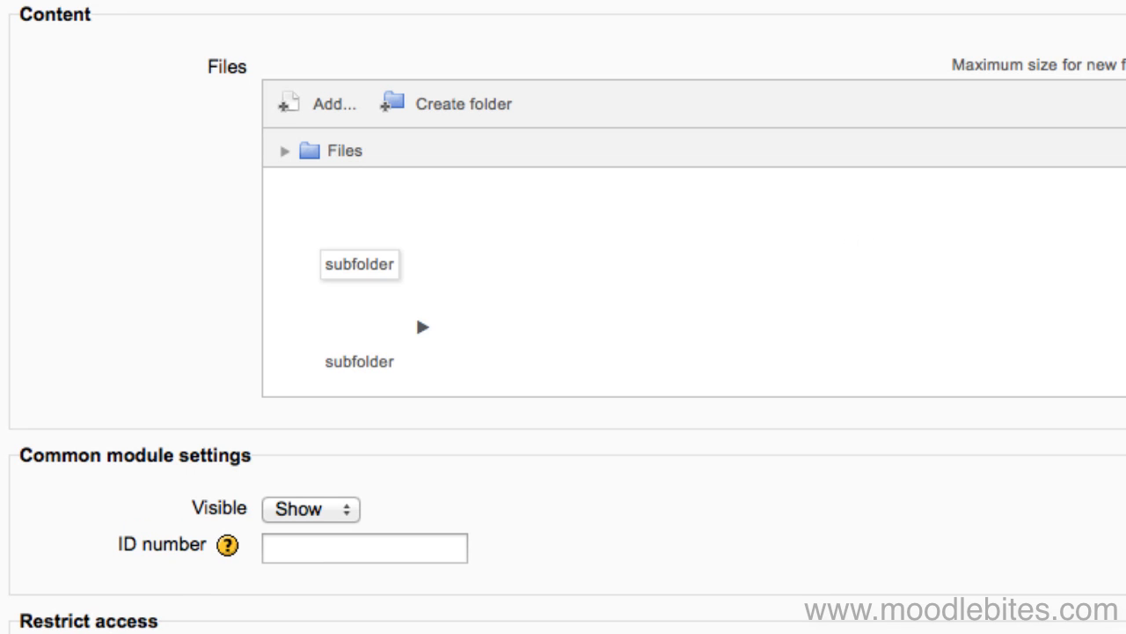
{"action": "left_click", "coordinate": [359, 264]}
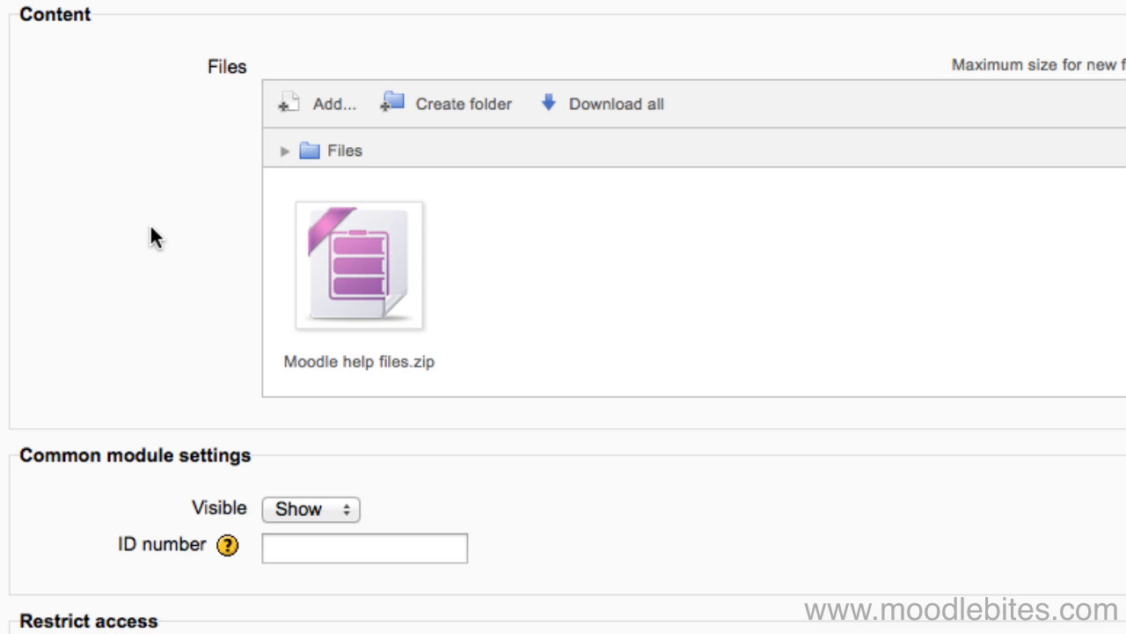
{"action": "mouse_move", "coordinate": [204, 224]}
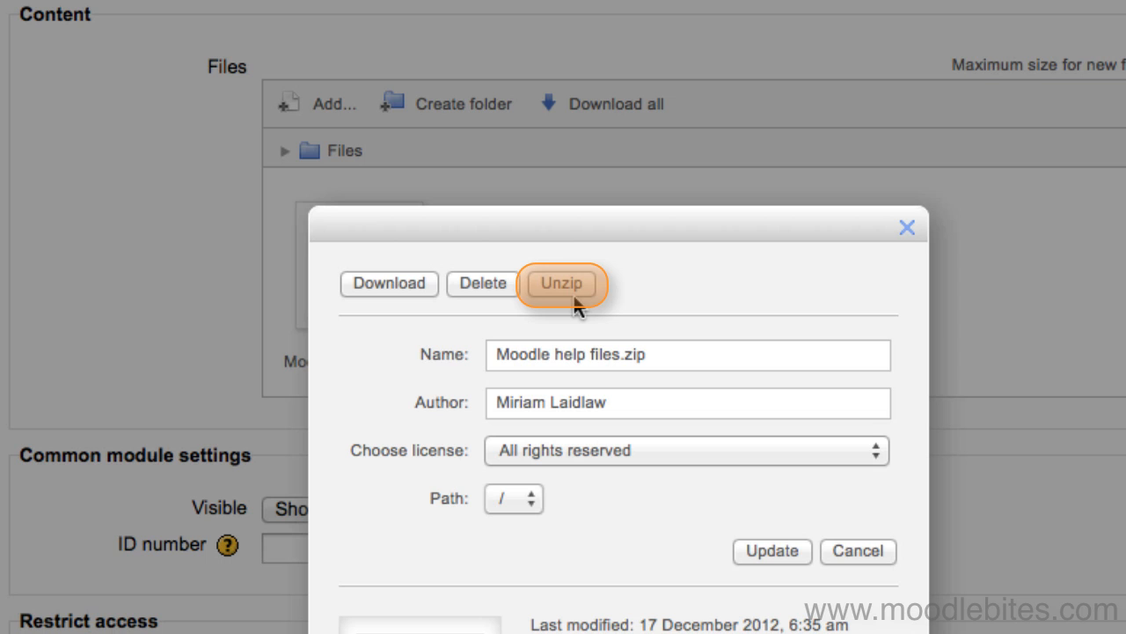
Unzip Moodle help files.zip and browse the extracted Moodle help files folder
{"action": "left_click", "coordinate": [560, 284]}
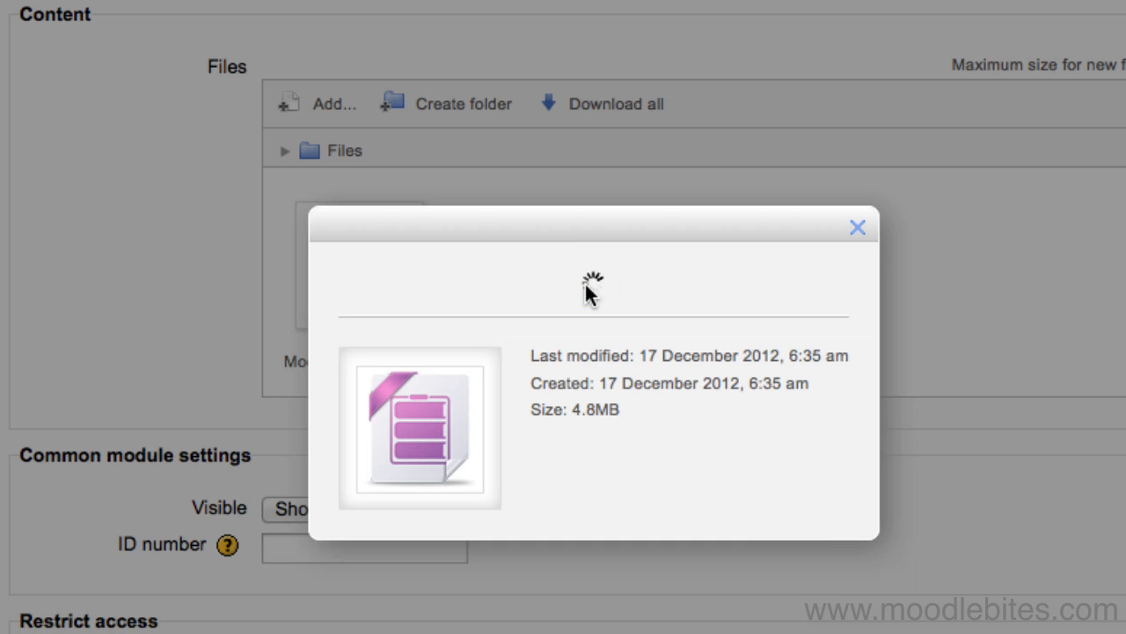
{"action": "left_click", "coordinate": [857, 226]}
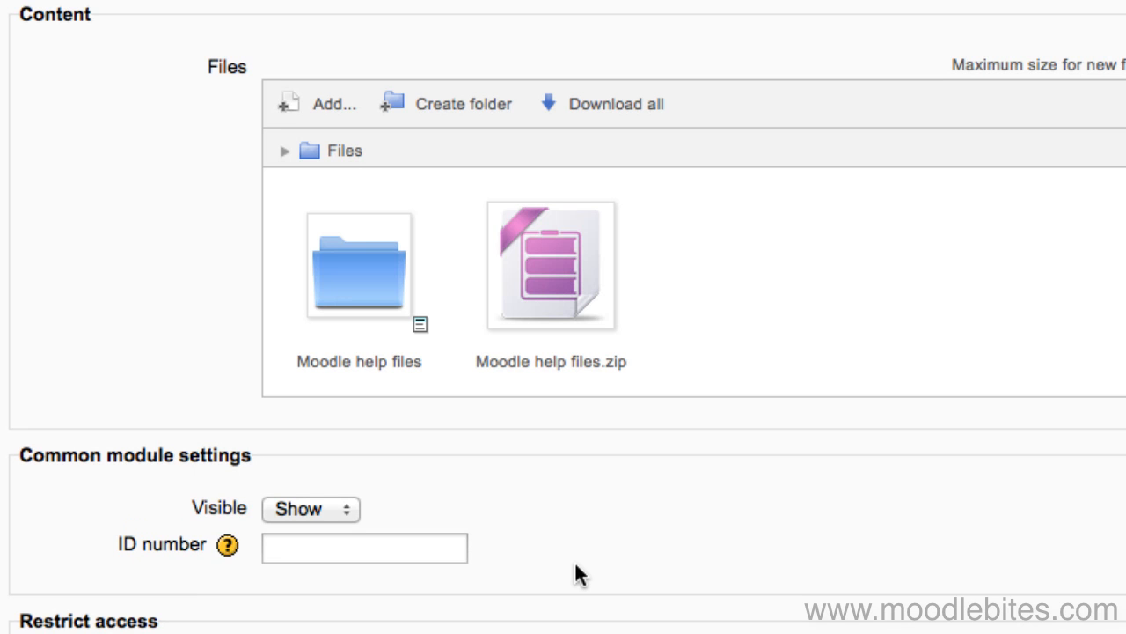
{"action": "mouse_move", "coordinate": [267, 401]}
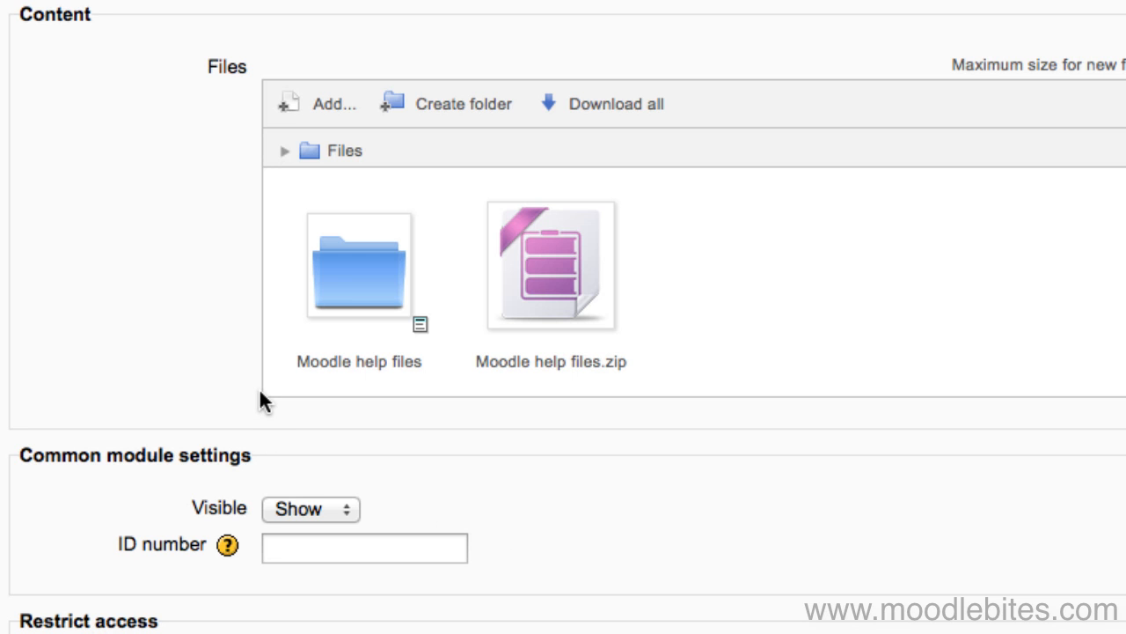
{"action": "double_click", "coordinate": [359, 267]}
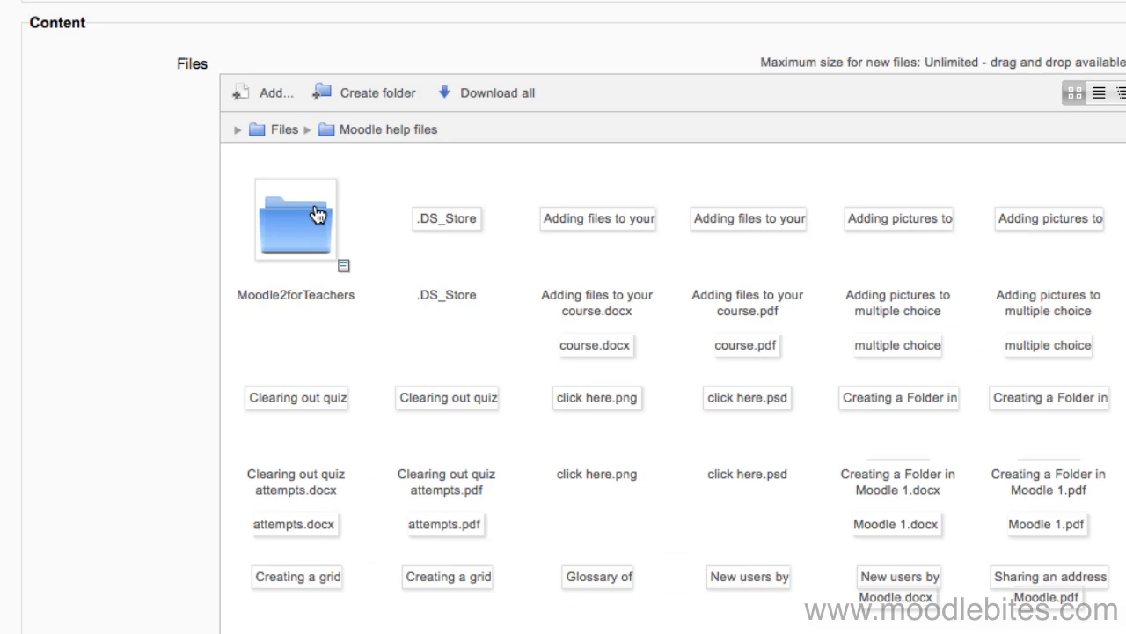
{"action": "left_click", "coordinate": [1074, 91]}
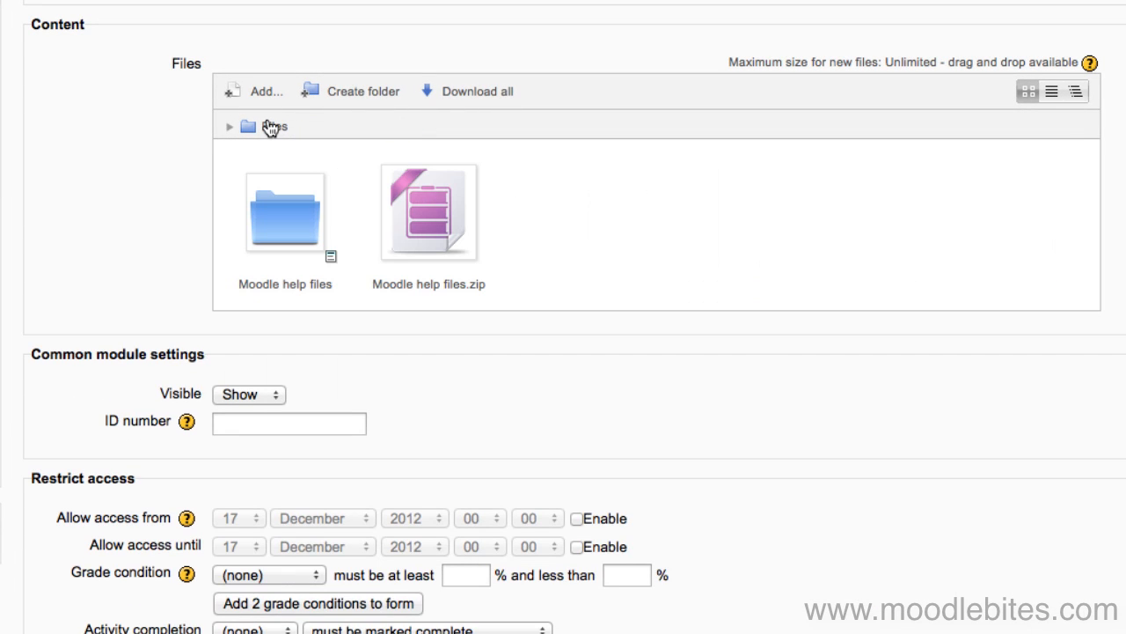
{"action": "mouse_move", "coordinate": [453, 220]}
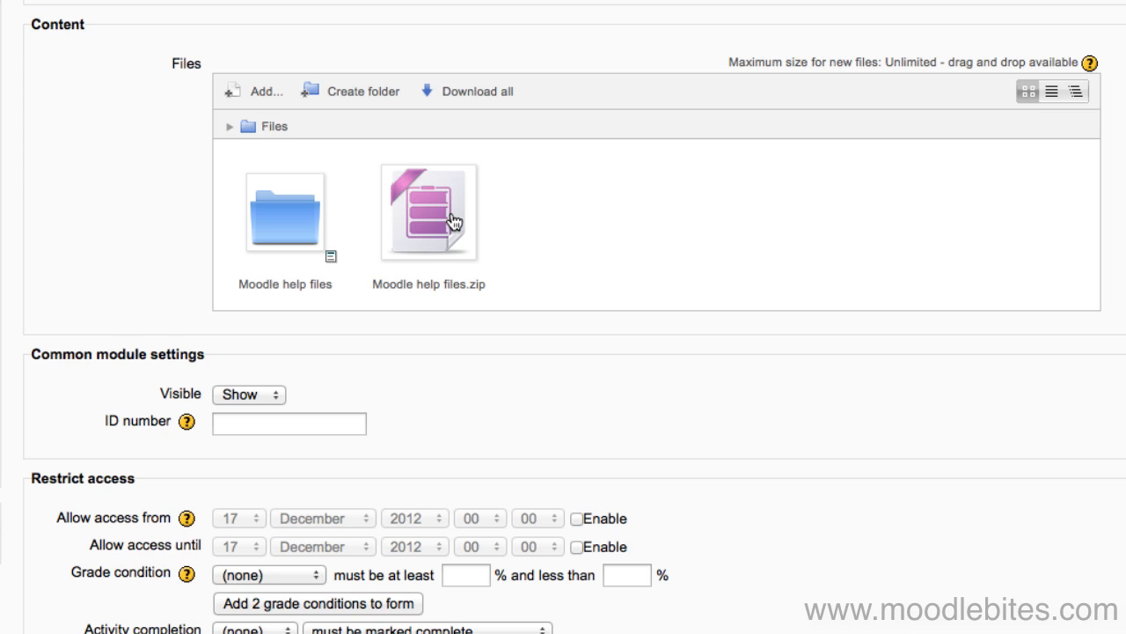
Delete Moodle help files.zip from the Folder's content
{"action": "left_click", "coordinate": [429, 211]}
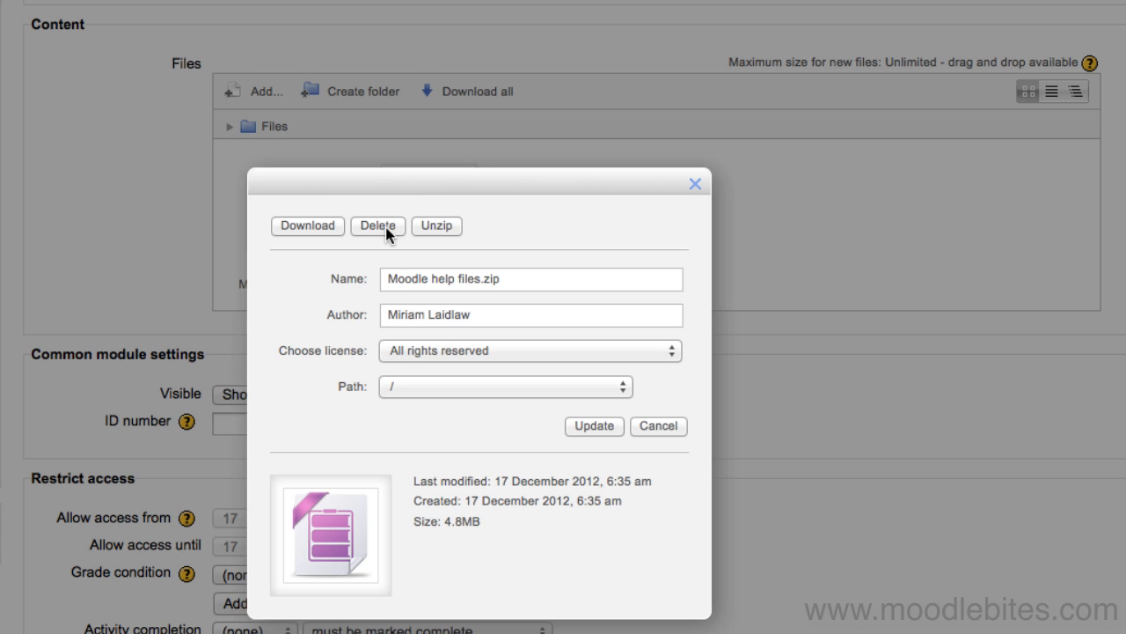
{"action": "left_click", "coordinate": [377, 225]}
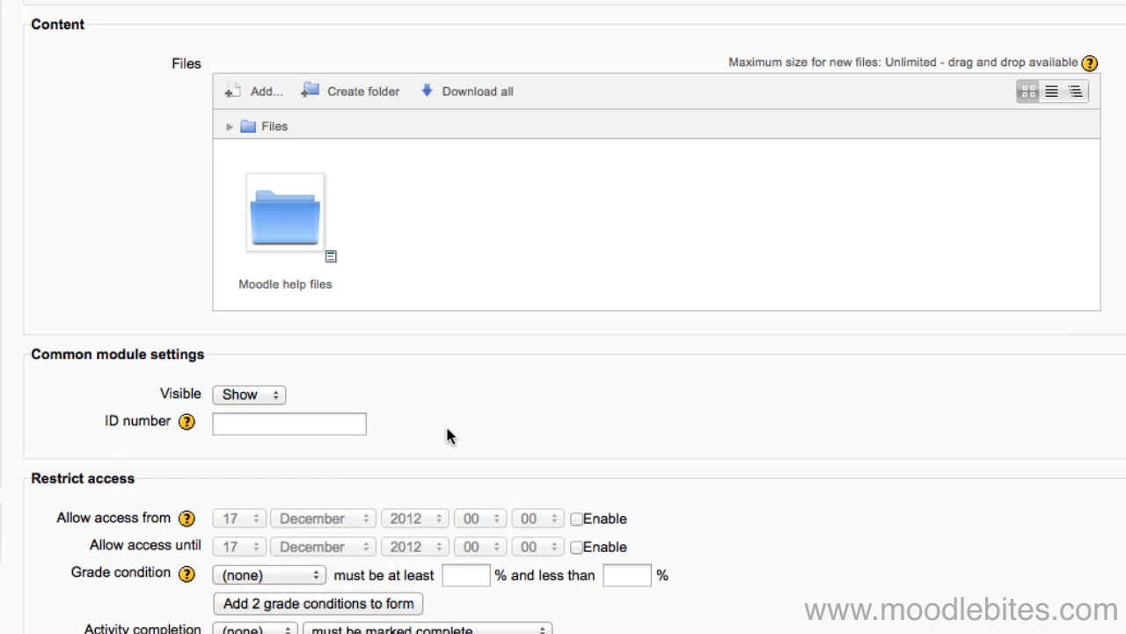
{"action": "scroll", "scroll_direction": "down", "scroll_amount": 3}
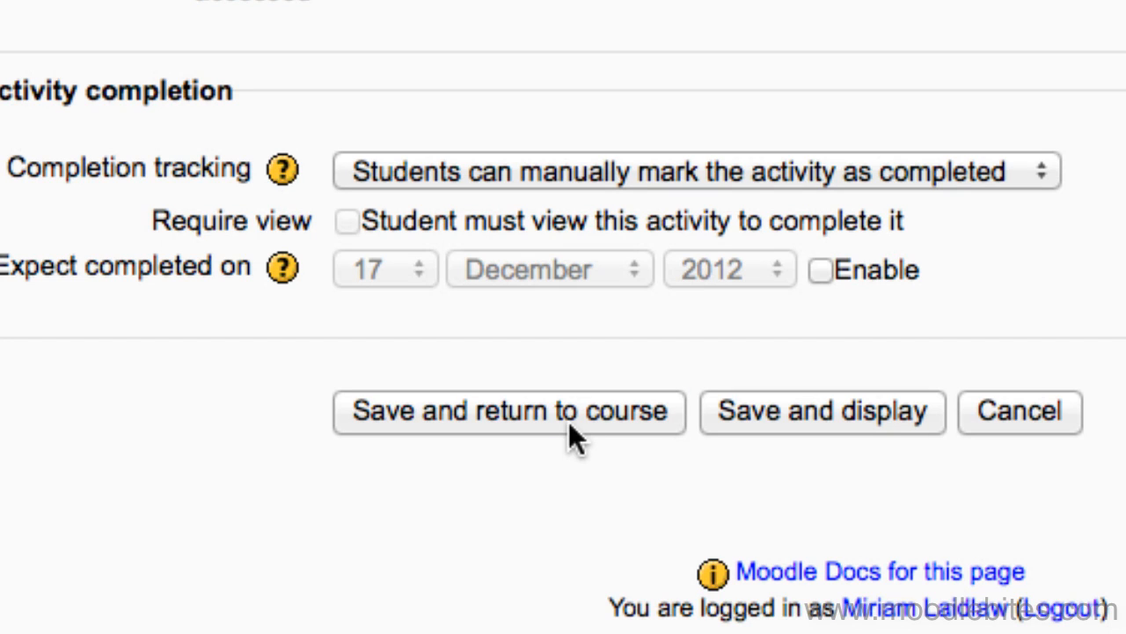
Save the Folder resource and return to the MoodleBites course page
{"action": "left_click", "coordinate": [508, 411]}
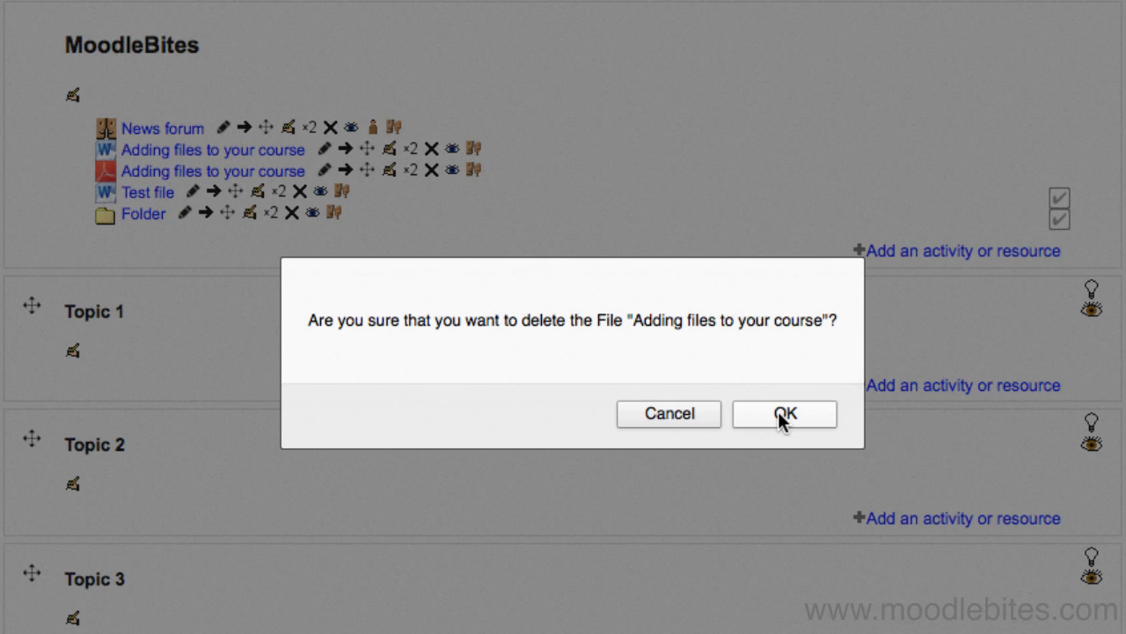
Confirm deletion of the Word file 'Adding files to your course' from the course page
{"action": "left_click", "coordinate": [784, 414]}
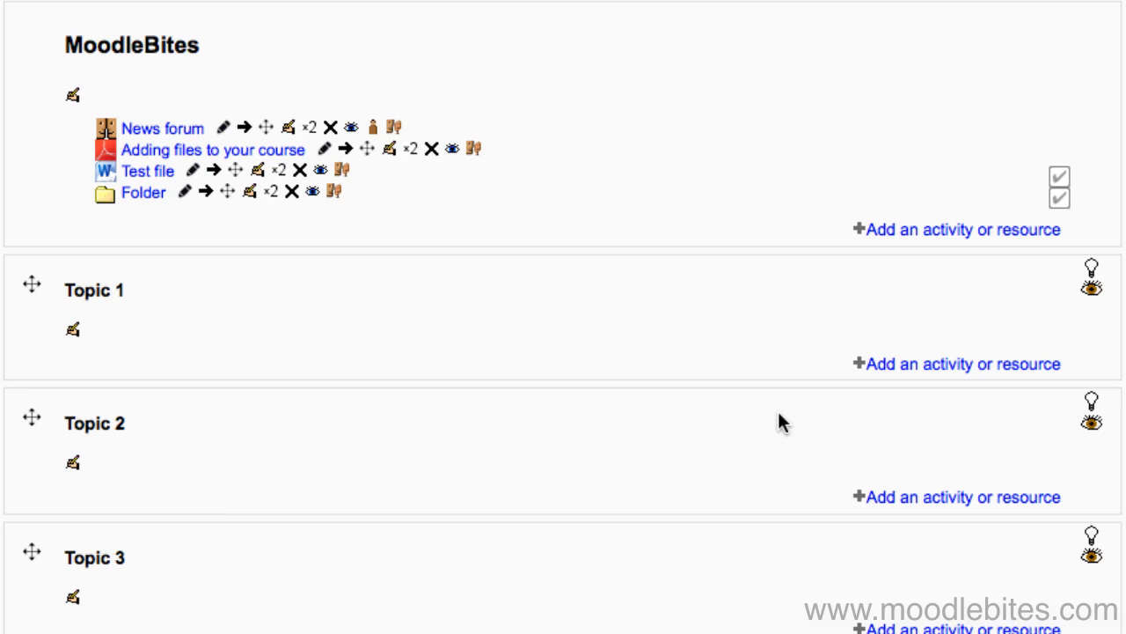
{"action": "mouse_move", "coordinate": [242, 229]}
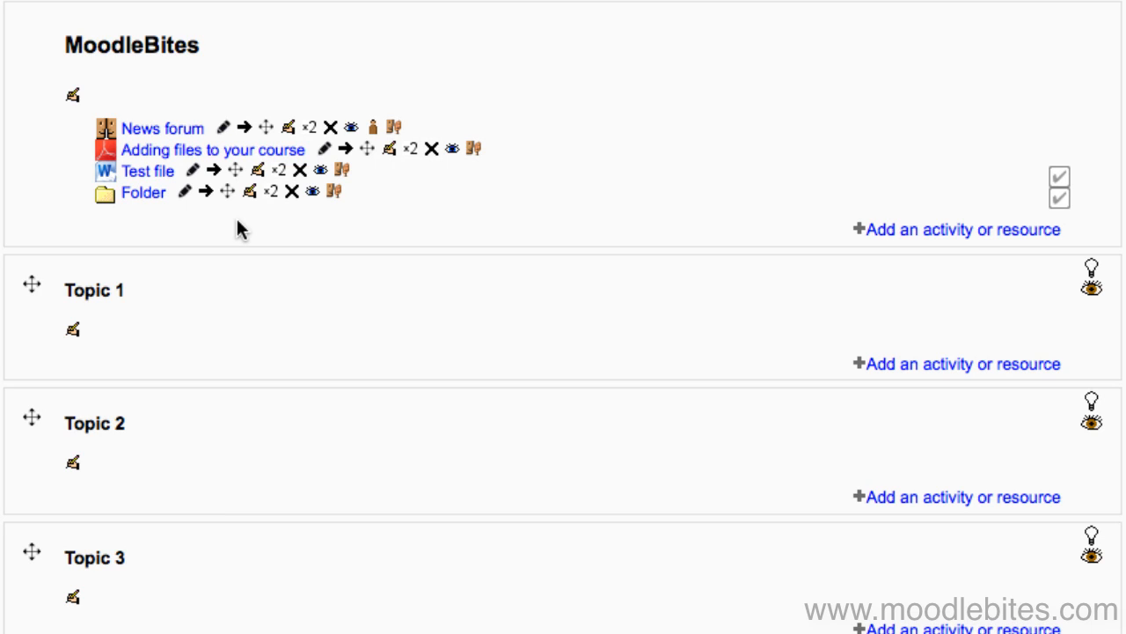
{"action": "mouse_move", "coordinate": [280, 218]}
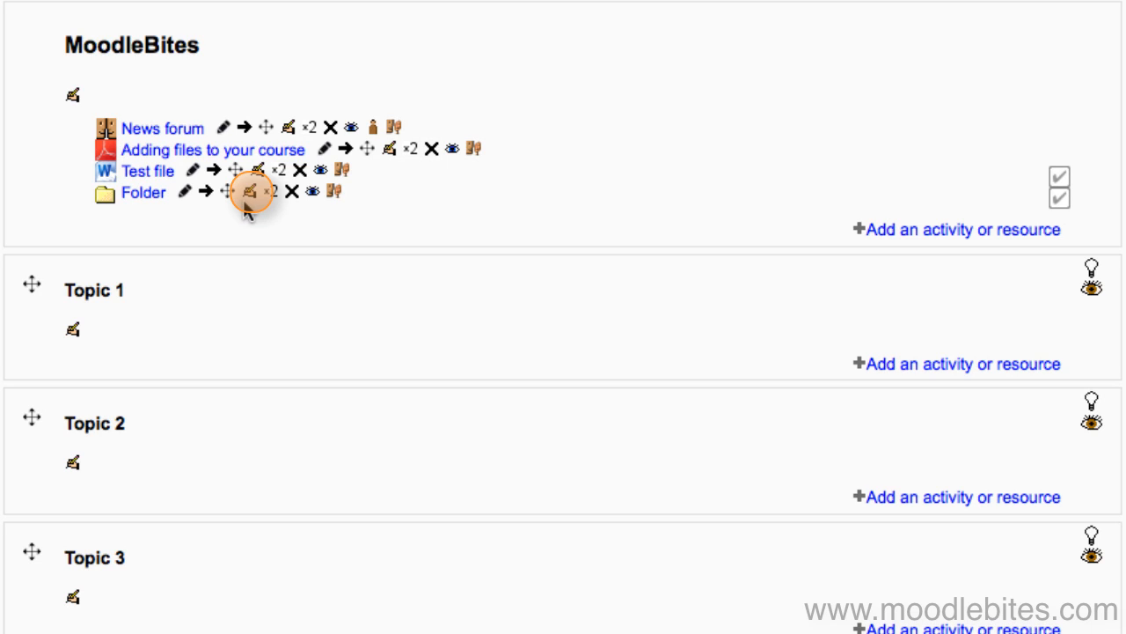
{"action": "mouse_move", "coordinate": [143, 192]}
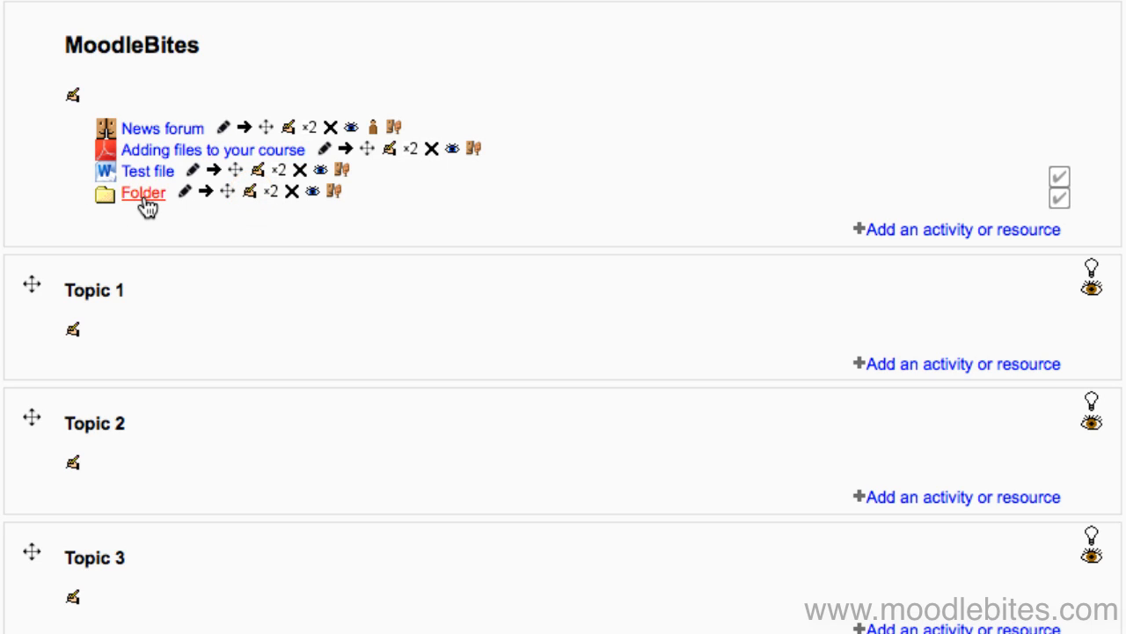
Open the Folder resource and scroll through its extracted Moodle help files
{"action": "left_click", "coordinate": [143, 192]}
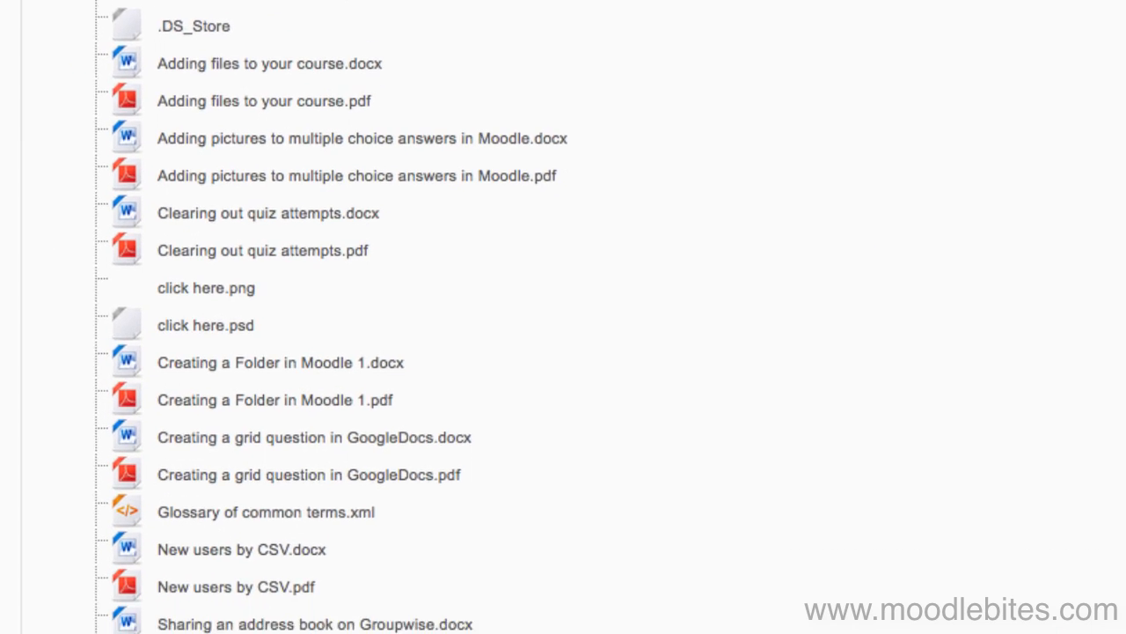
{"action": "scroll", "scroll_direction": "down", "scroll_amount": 3}
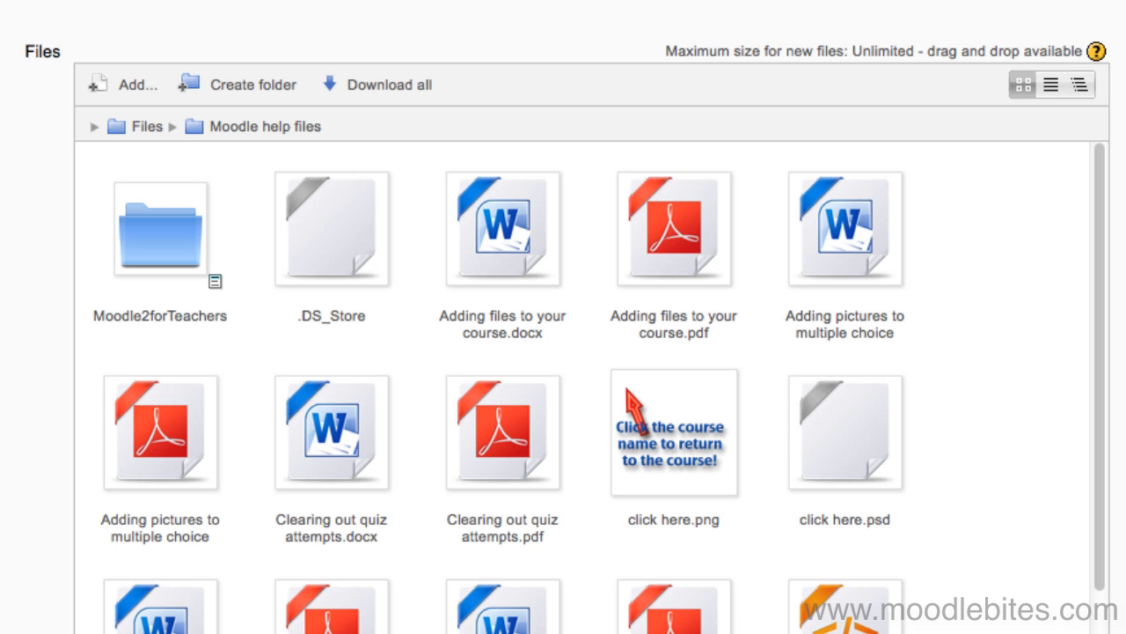
{"action": "mouse_move", "coordinate": [527, 258]}
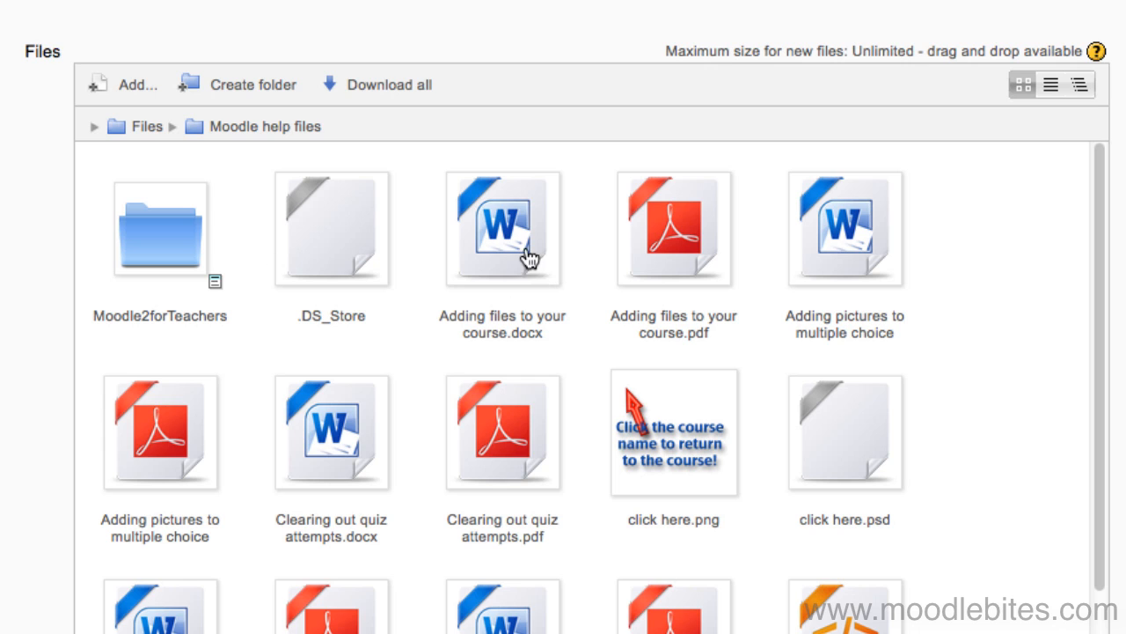
Delete 'Adding files to your course.docx' from the Moodle help files folder
{"action": "left_click", "coordinate": [502, 229]}
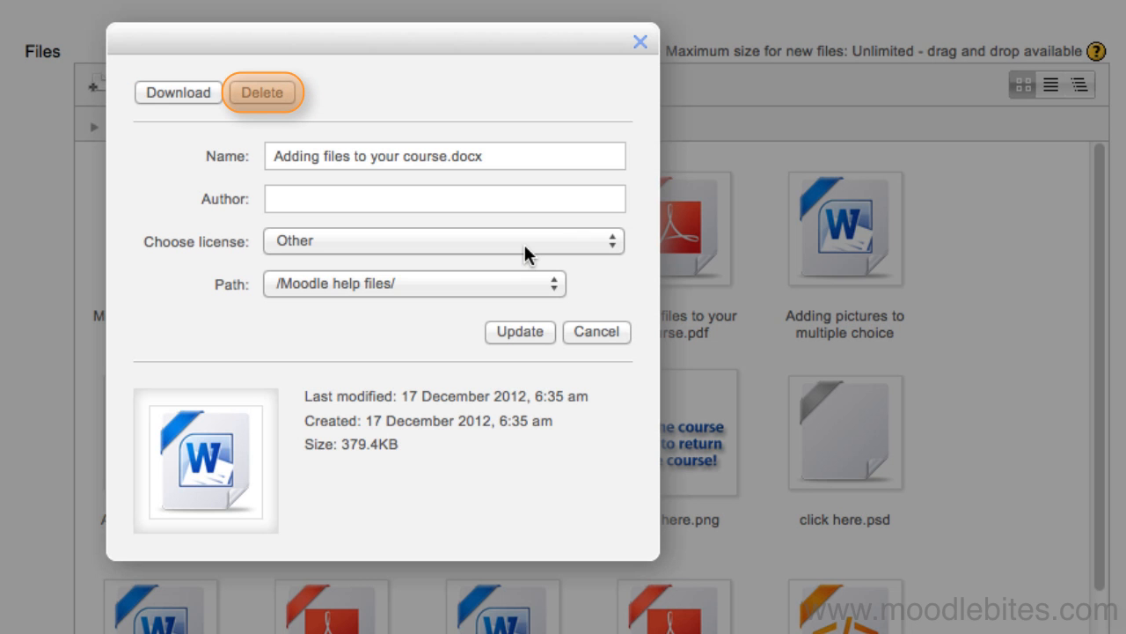
{"action": "left_click", "coordinate": [263, 92]}
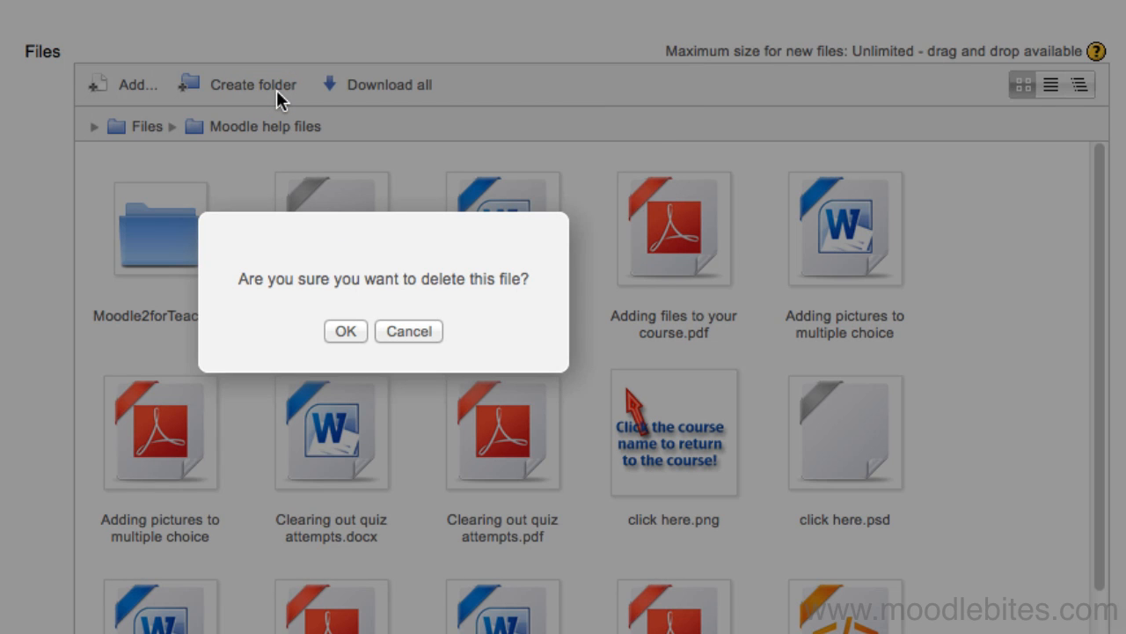
{"action": "mouse_move", "coordinate": [345, 359]}
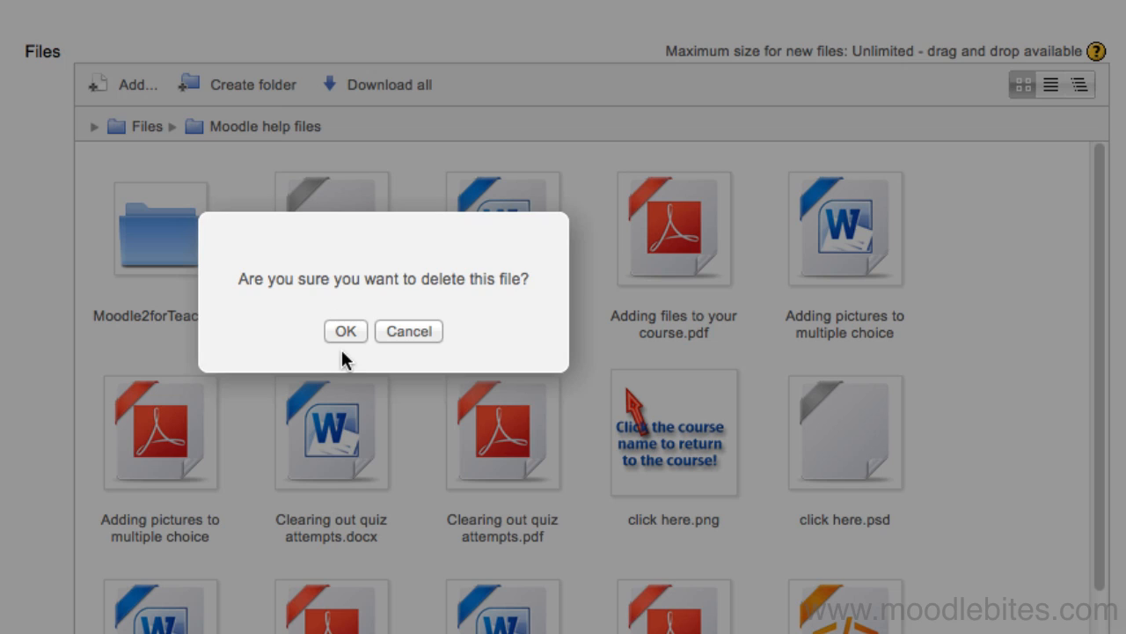
{"action": "left_click", "coordinate": [345, 331]}
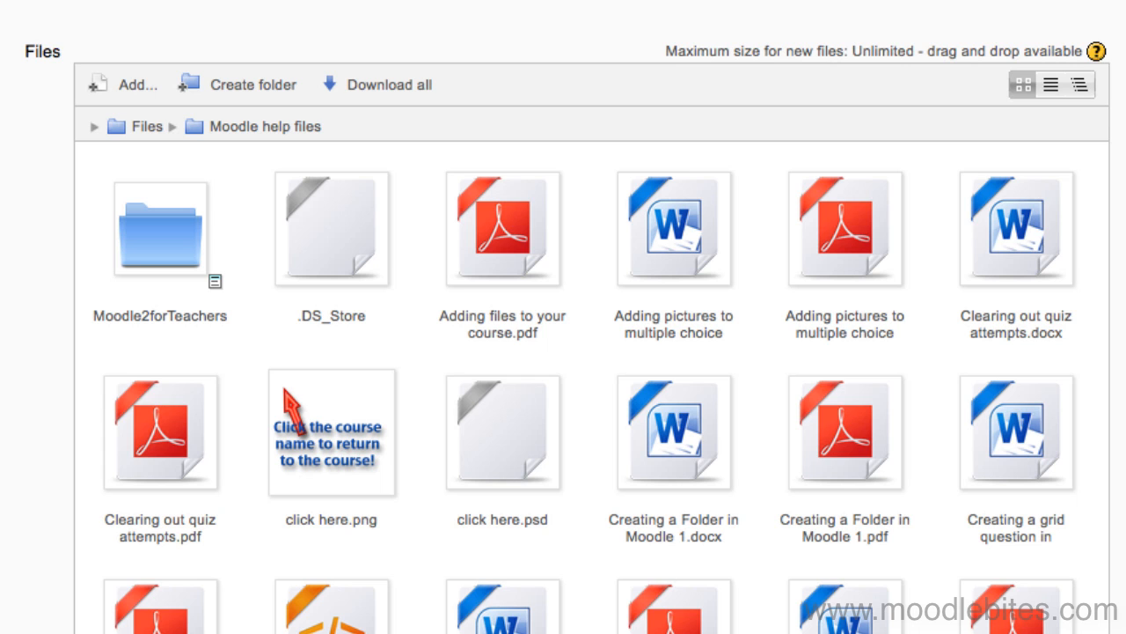
{"action": "scroll", "scroll_direction": "down", "scroll_amount": 3}
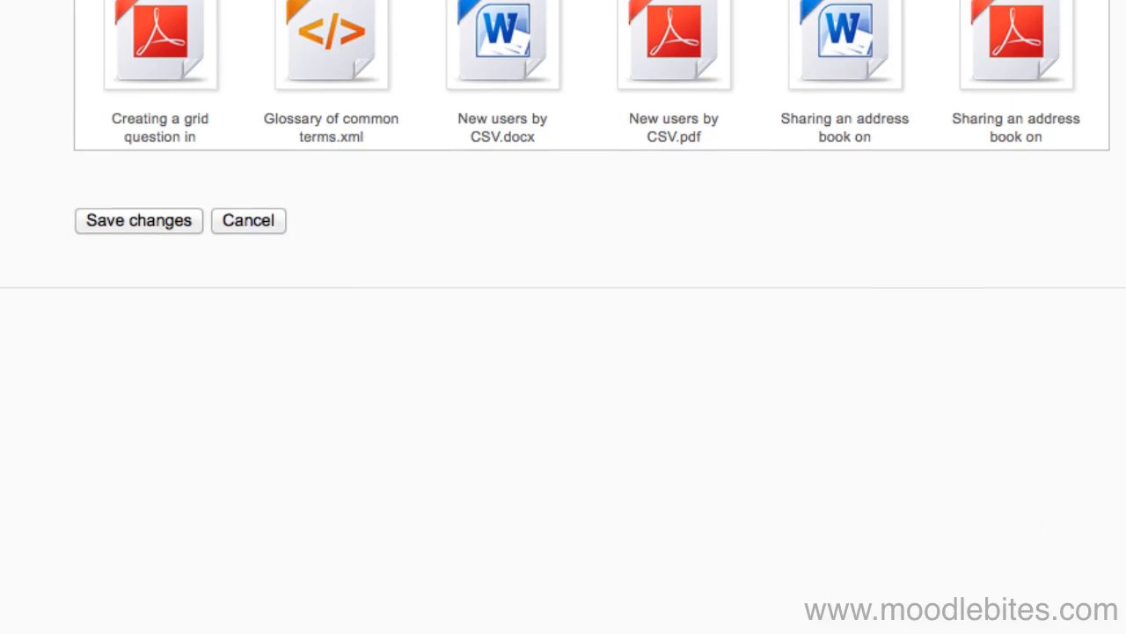